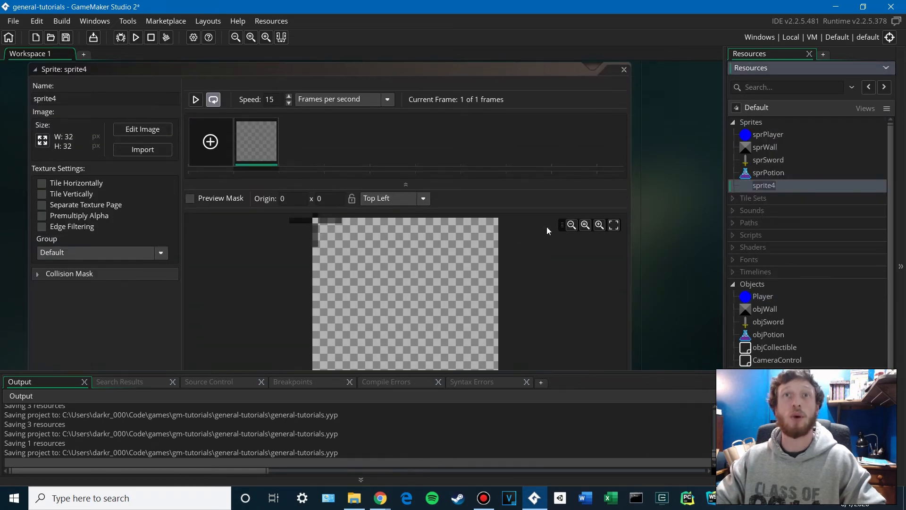
Paint a filled red circle into the new sprite and begin naming it sprEnemy
click(142, 129)
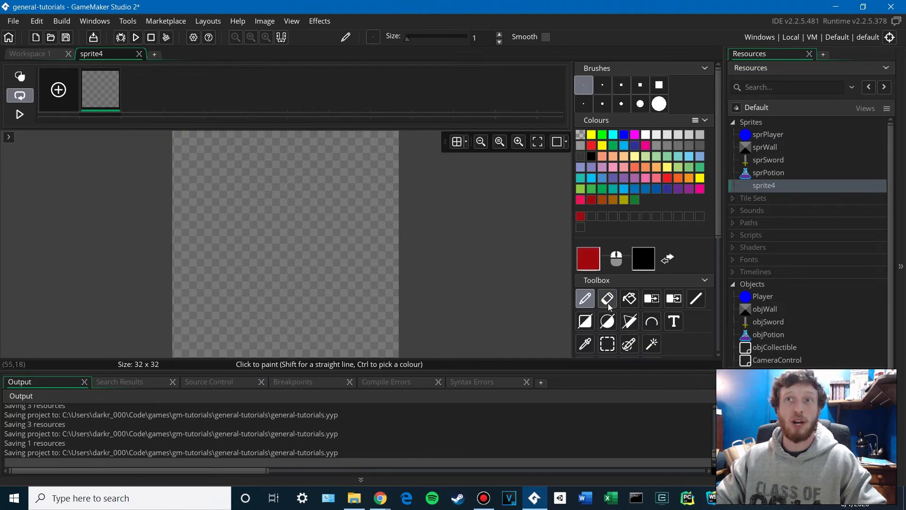
click(607, 321)
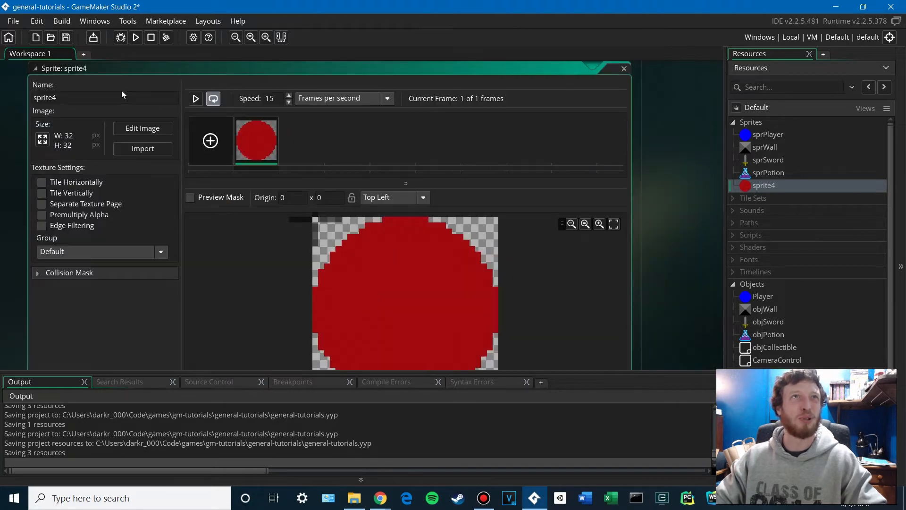
text(sprEn)
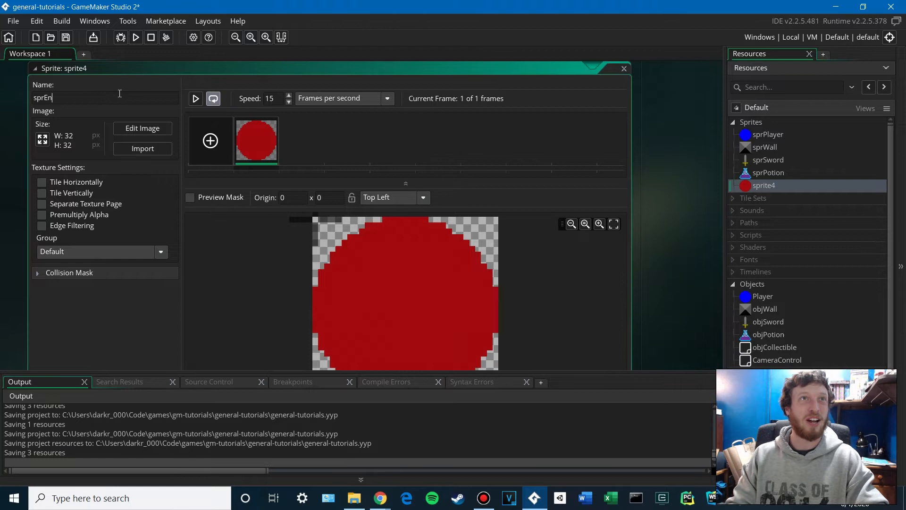
Create an objEnemy object with sprite sprEnemy and add a Create event
right_click(751, 246)
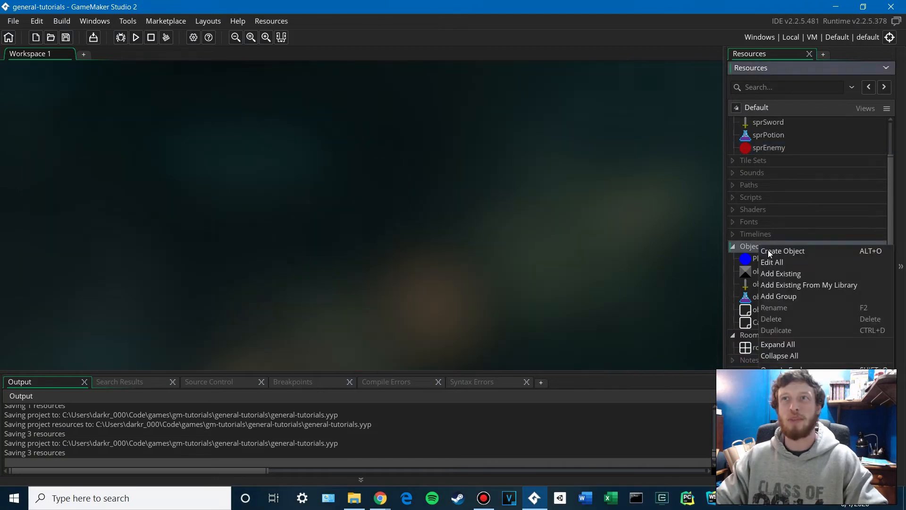
click(782, 250)
text(objEnemy)
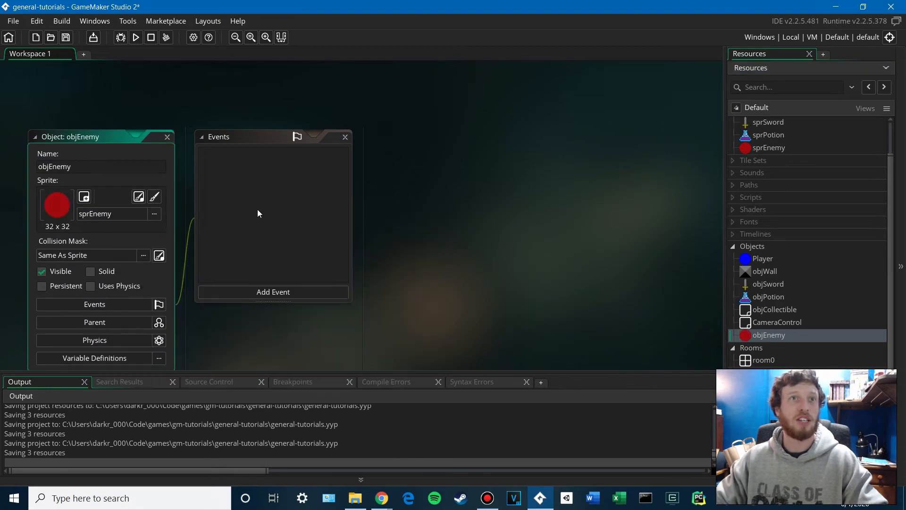
click(273, 291)
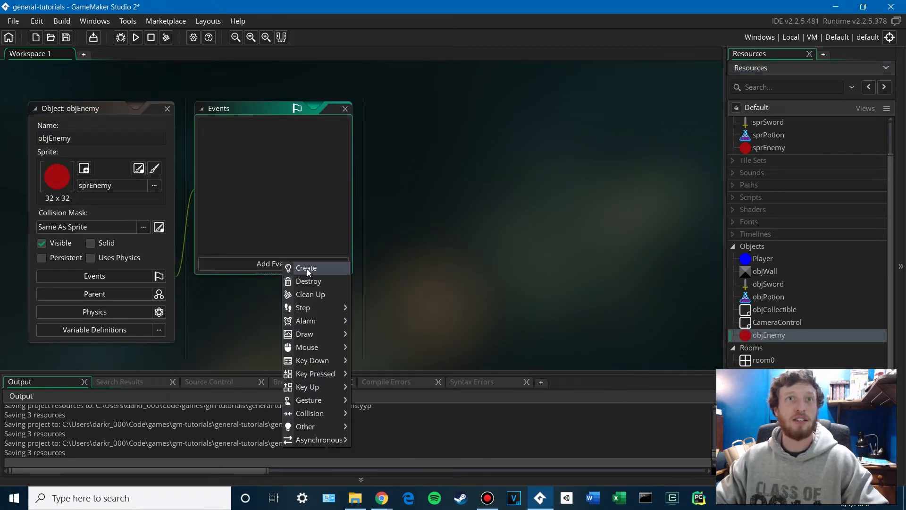
click(307, 268)
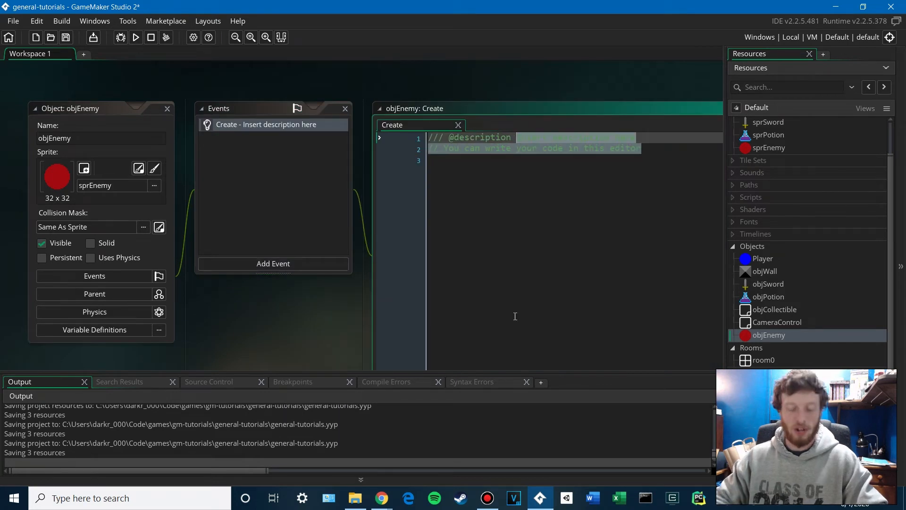
Describe the Create event as Constructor with maxHp = 10; currentHp = maxHp;
text(Constructo)
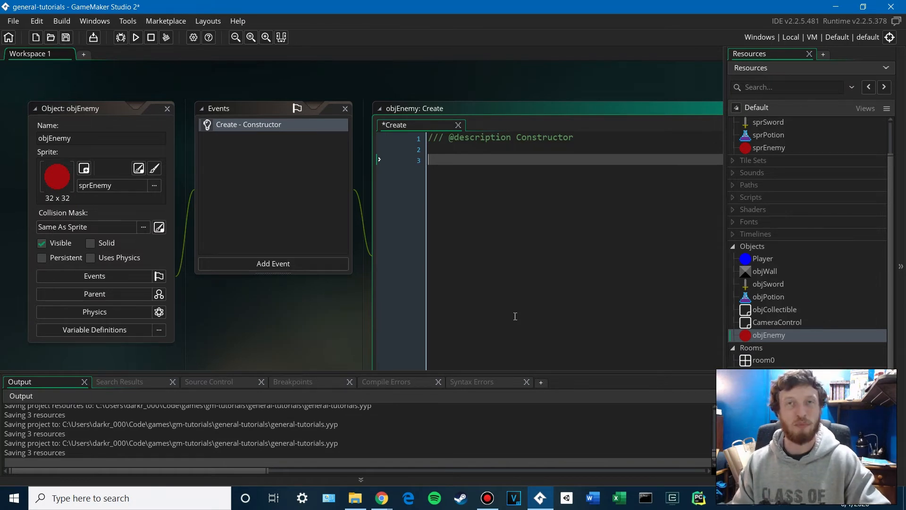
text(maxHp =)
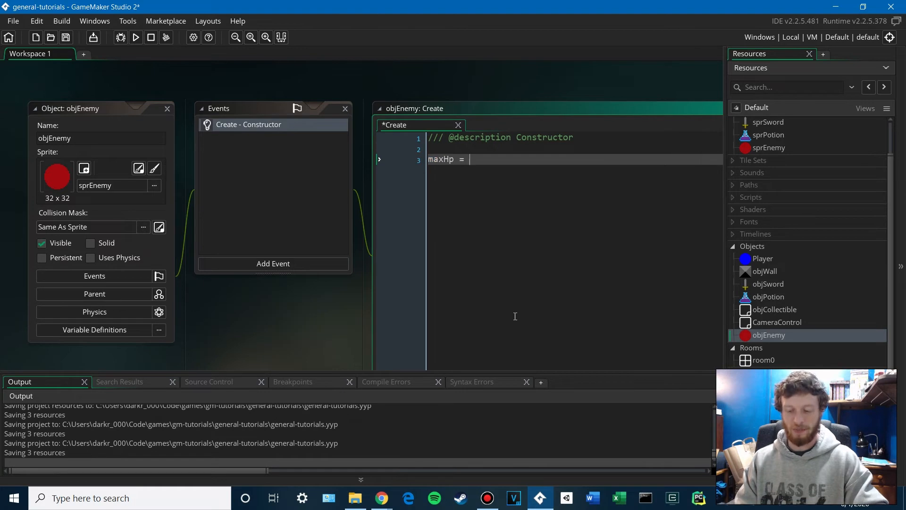
text(10;)
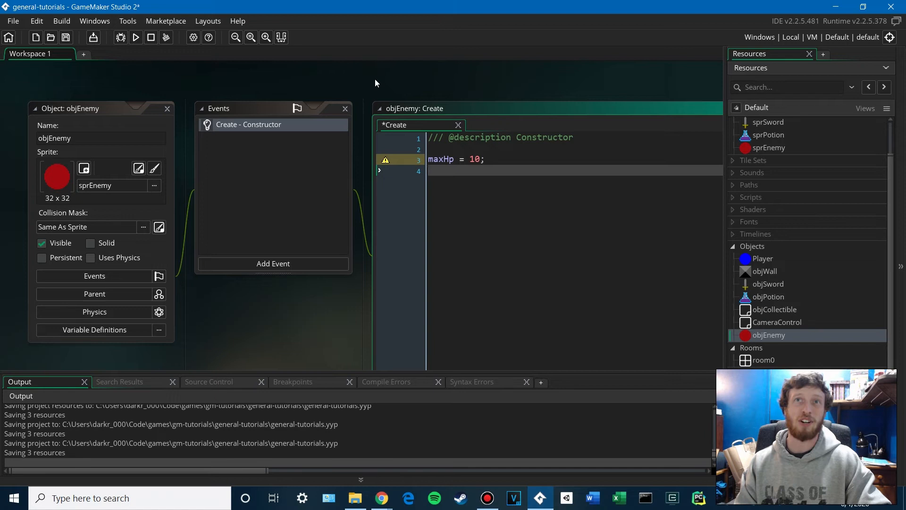
text(currentHp)
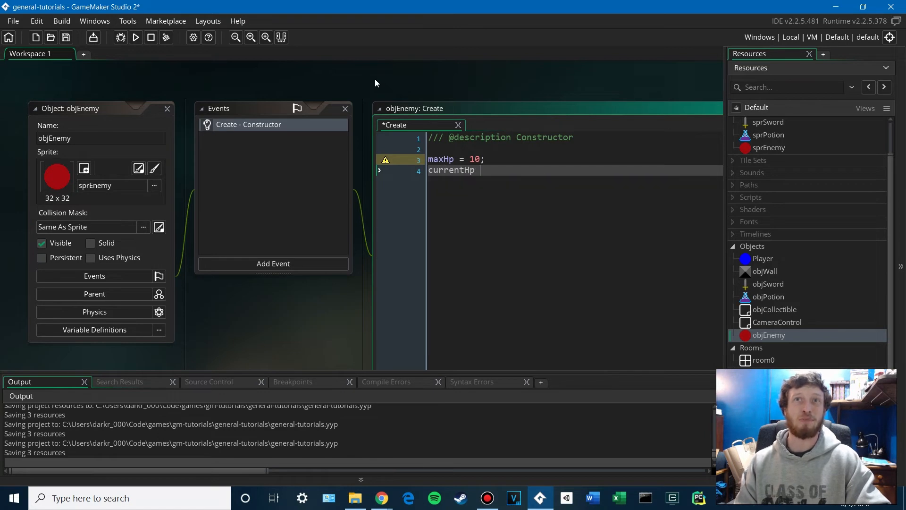
text(= m)
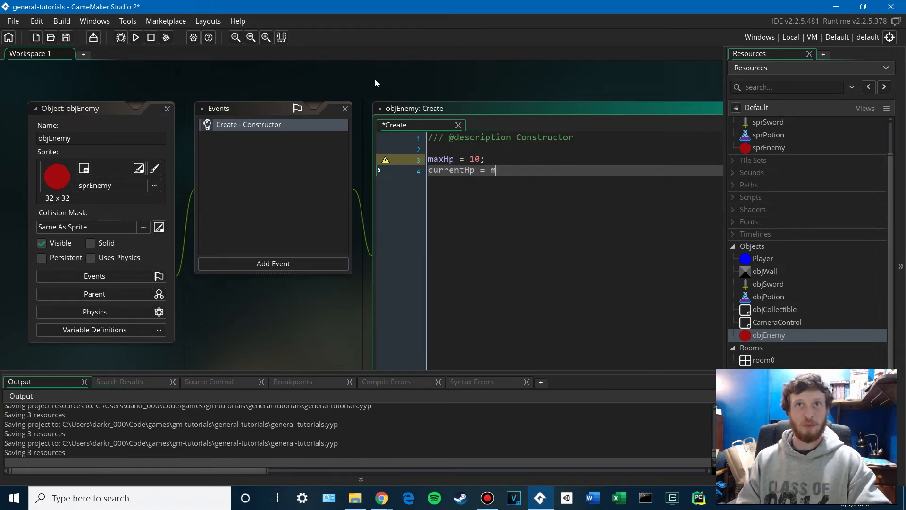
text(axHp;)
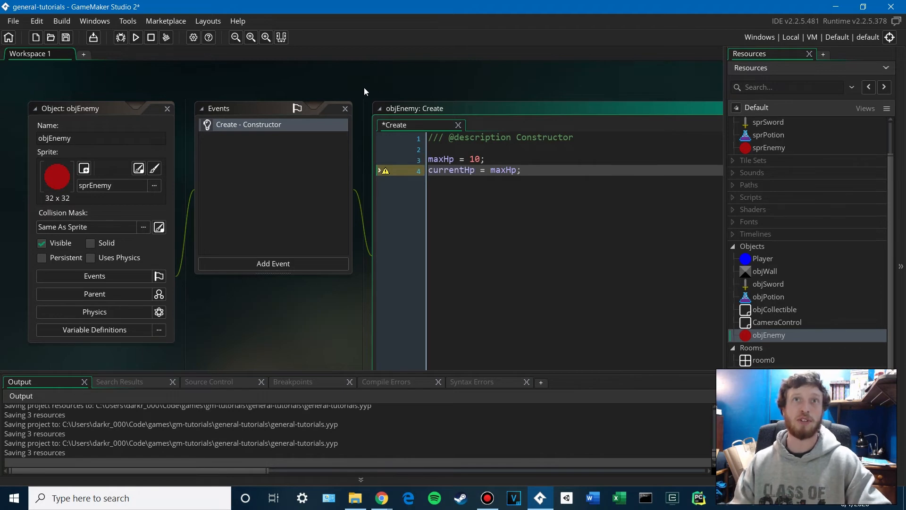
click(273, 263)
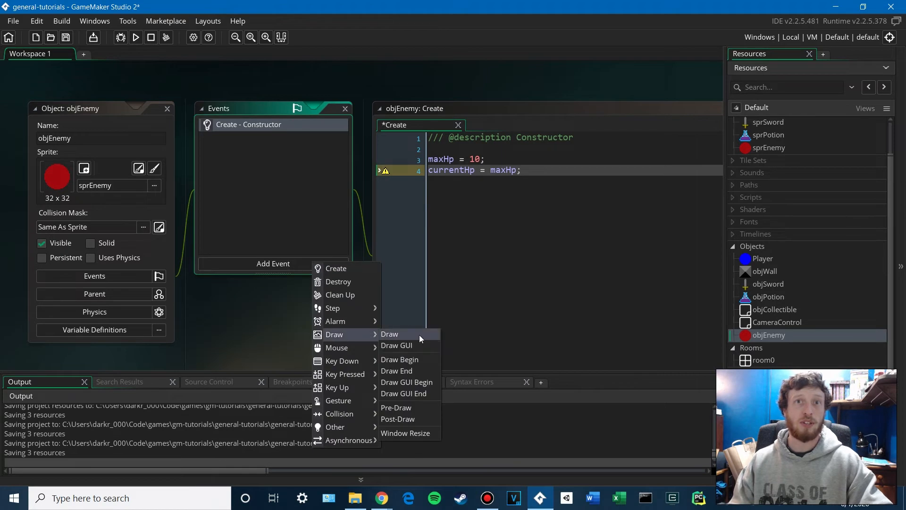
Add a Draw event called Draw health that calls draw_self() and starts draw_healthbar
click(389, 334)
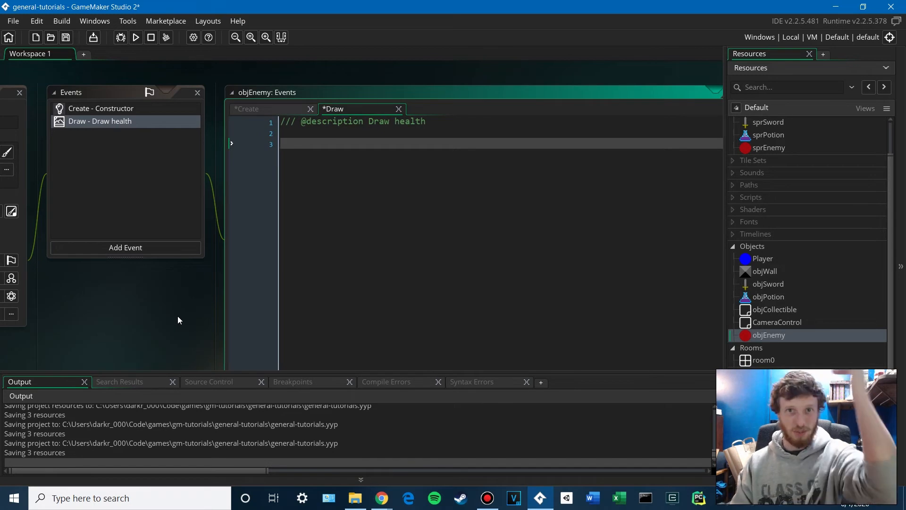
text(draw_self)
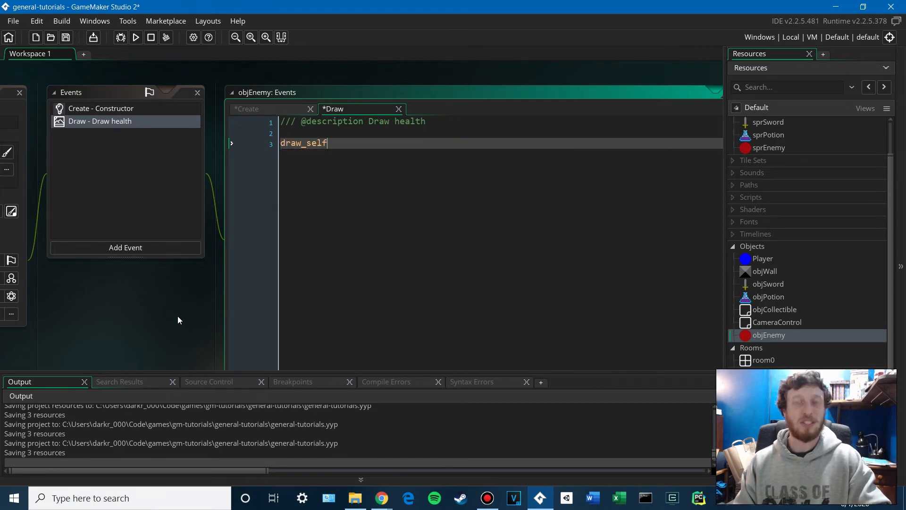
text(();)
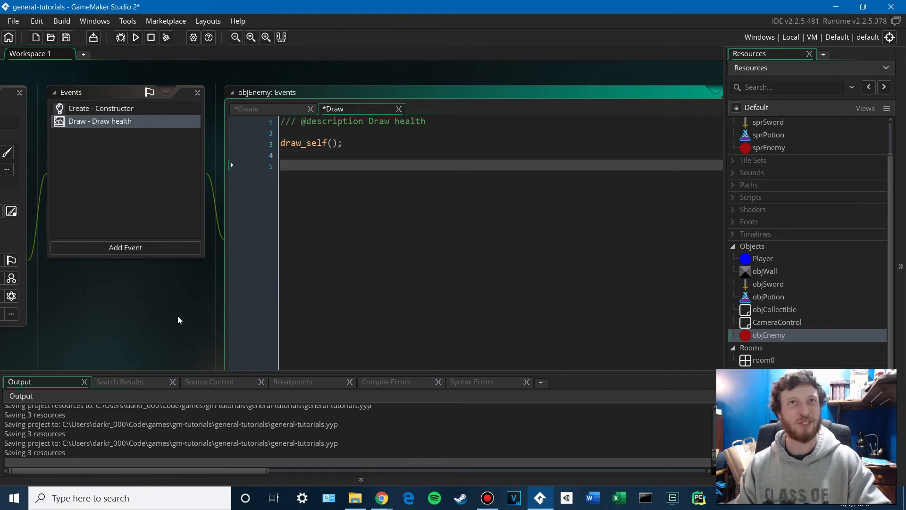
text(draw_healthbar()
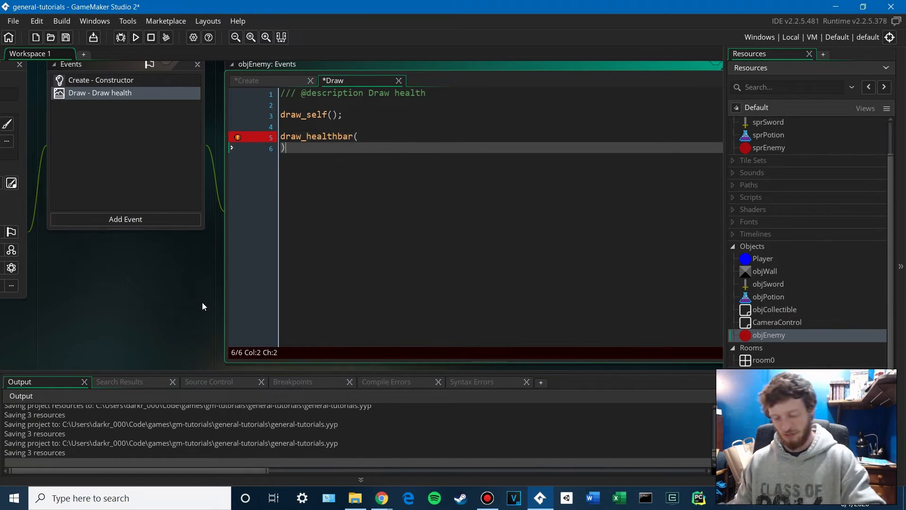
Enter health bar position arguments x, y - 8, x + sprite_width, y - 2 on new lines
text(;)
key(Enter)
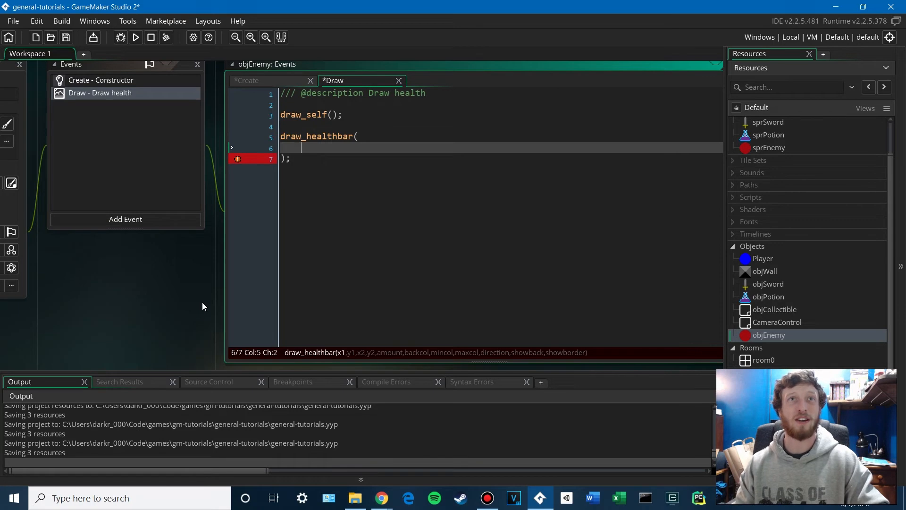
text(x,)
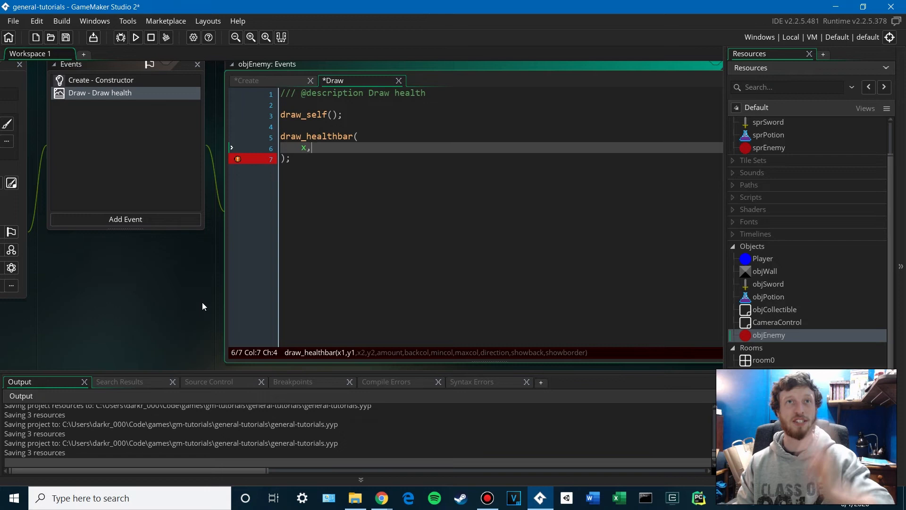
key(Return)
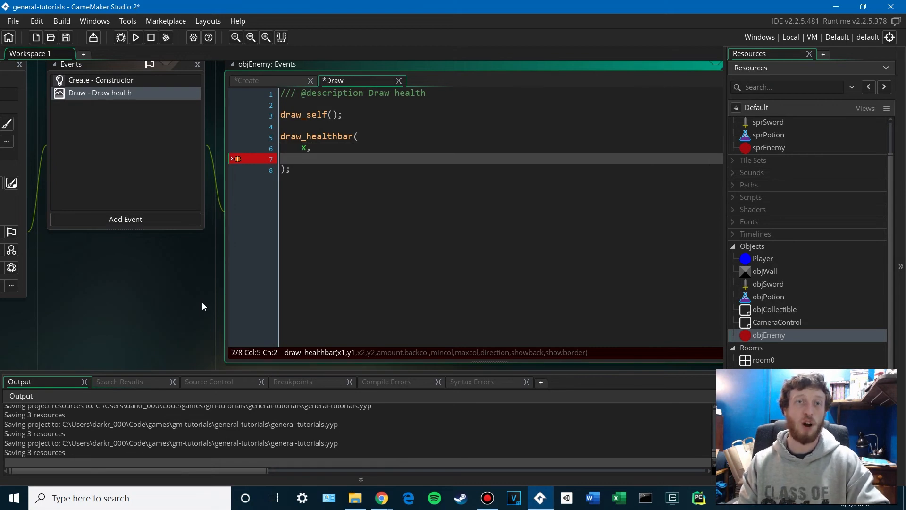
text(y -)
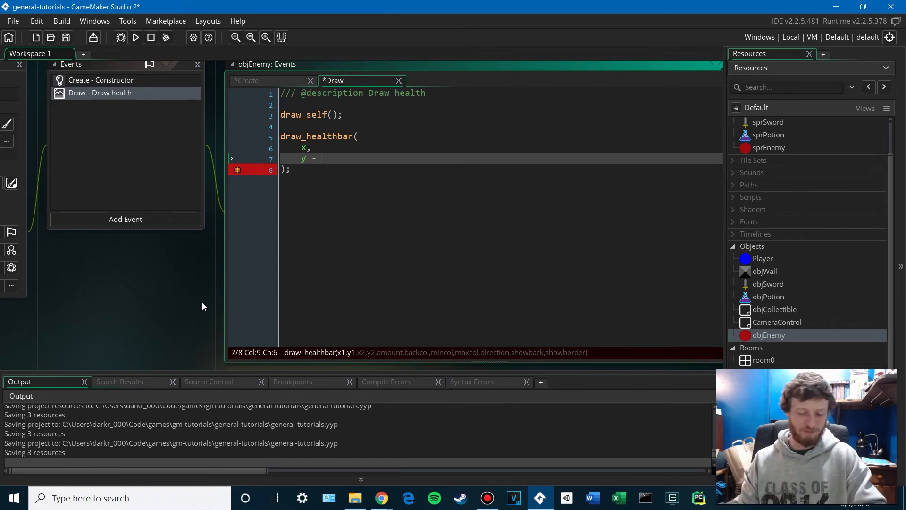
text(8,)
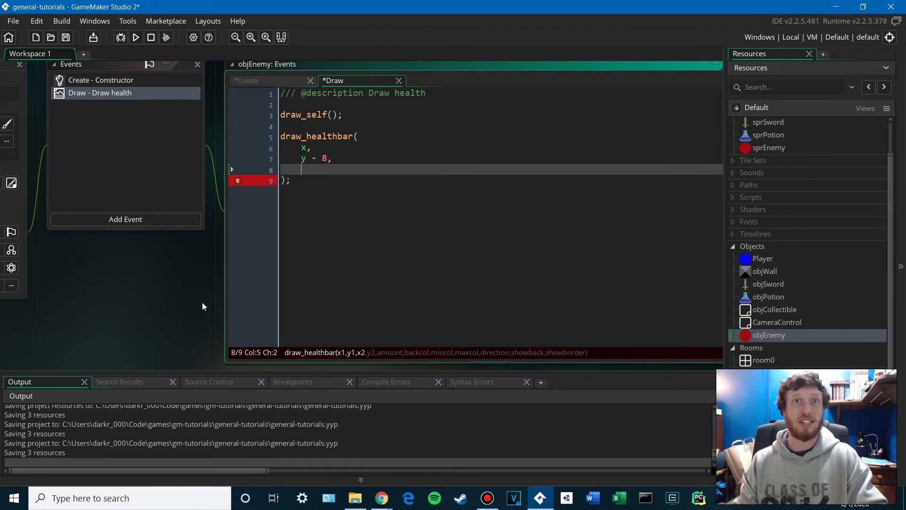
text(x +)
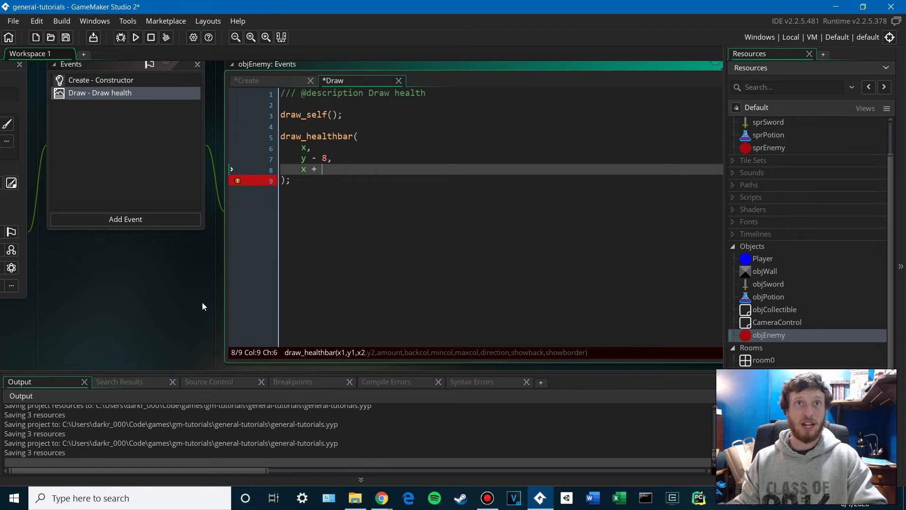
text(sprite_width,)
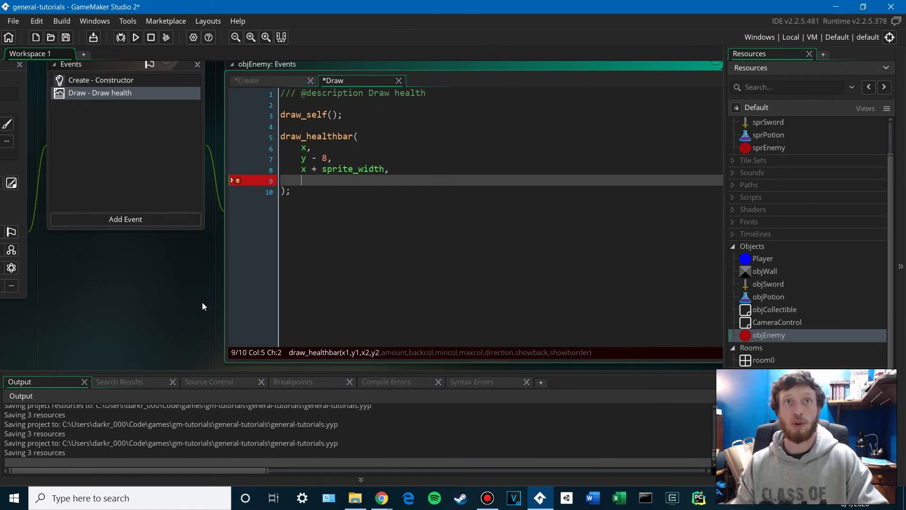
text(y)
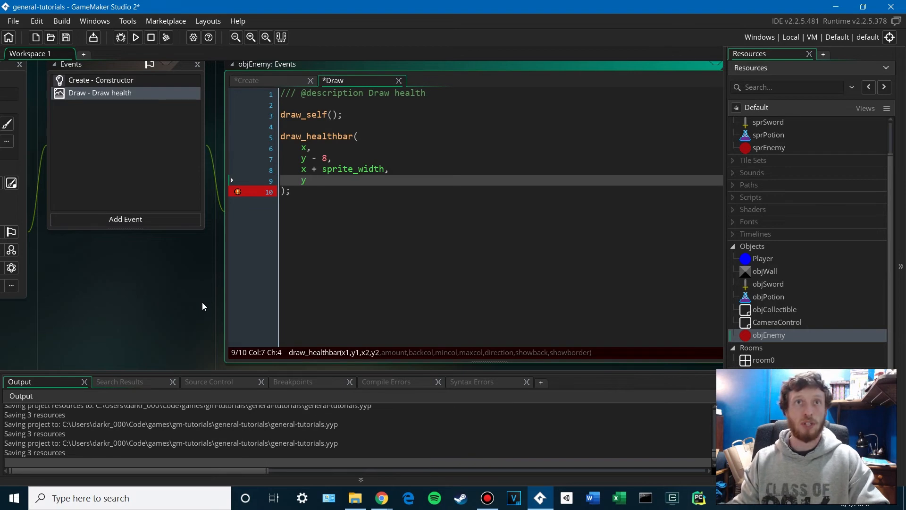
text(- 2,)
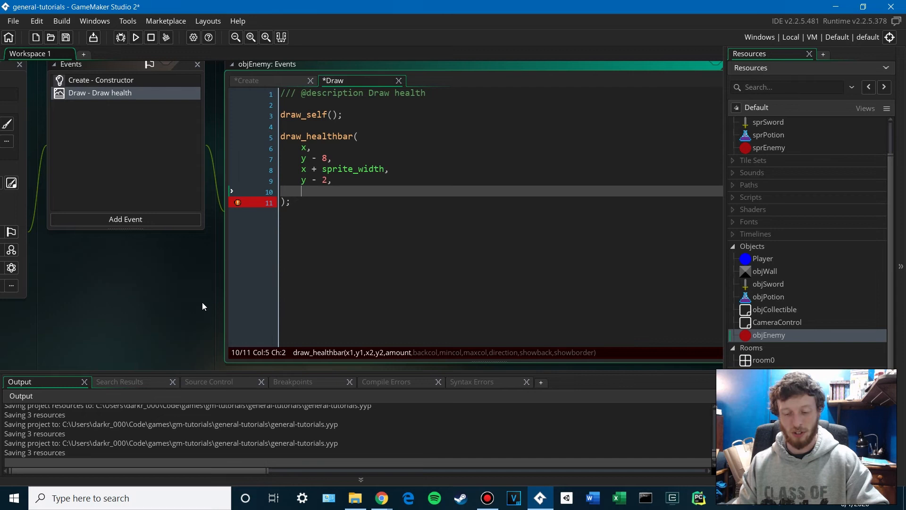
Add amount 100 * (currentHp / maxHp) and colours c_black, c_red, c_green
text(100 *)
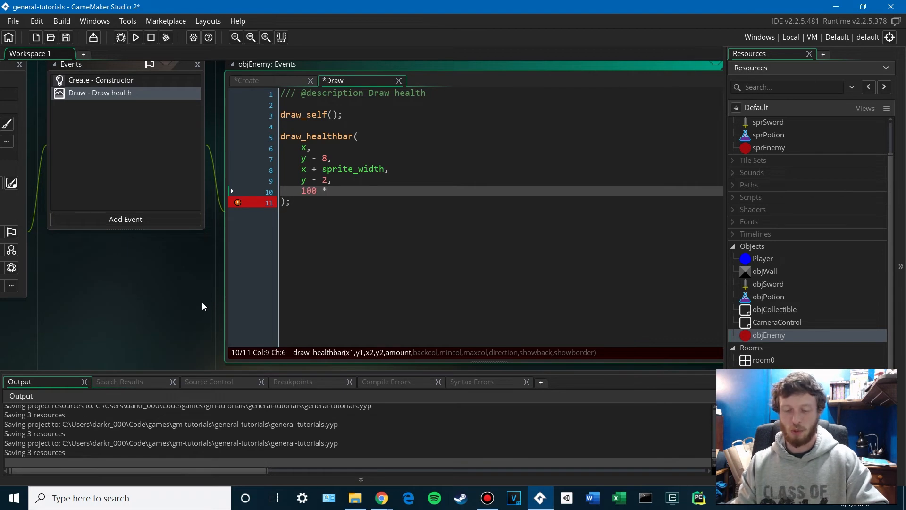
text((cure)
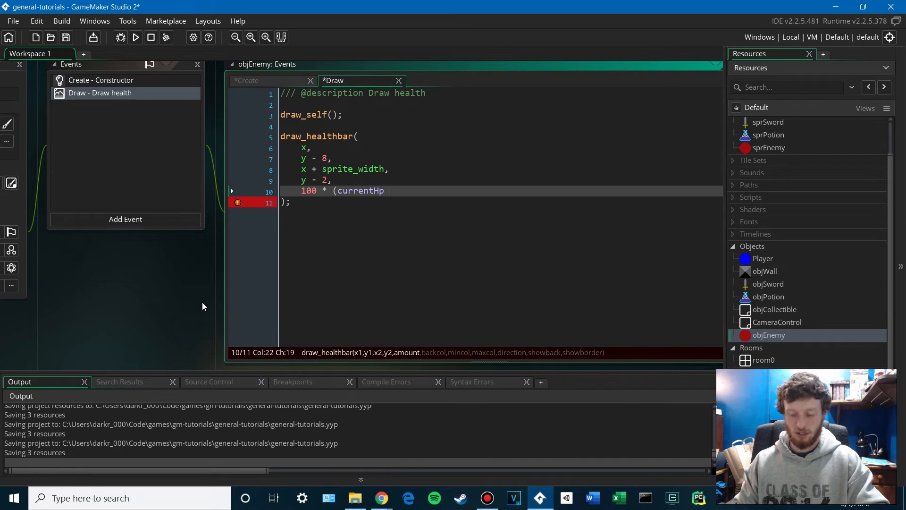
text(/ maxHp)
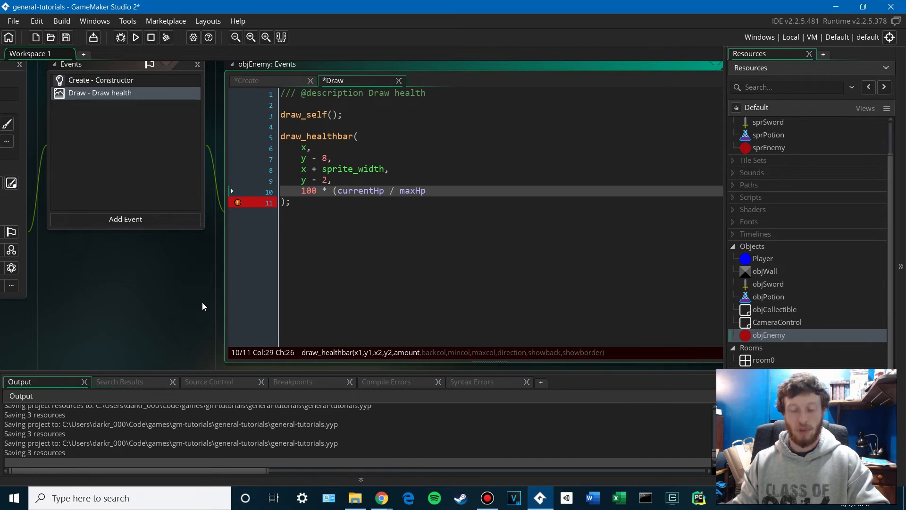
text(,)
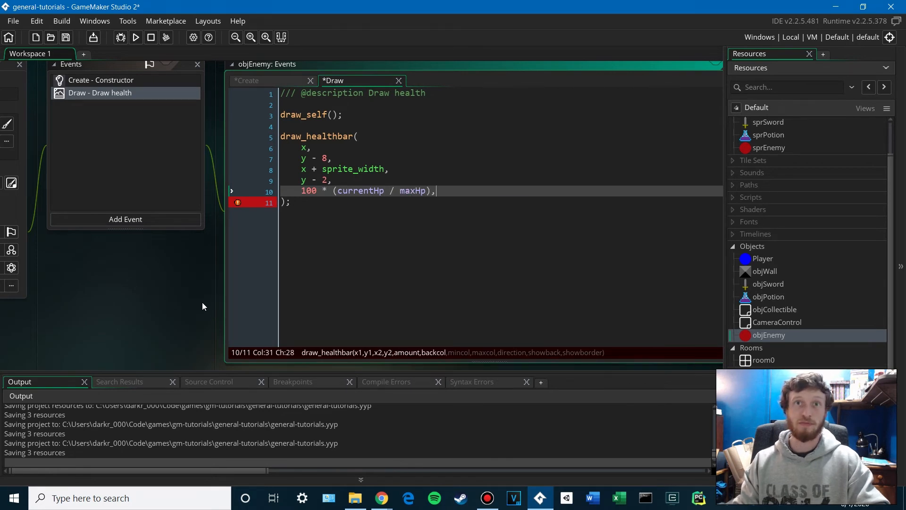
key(Return)
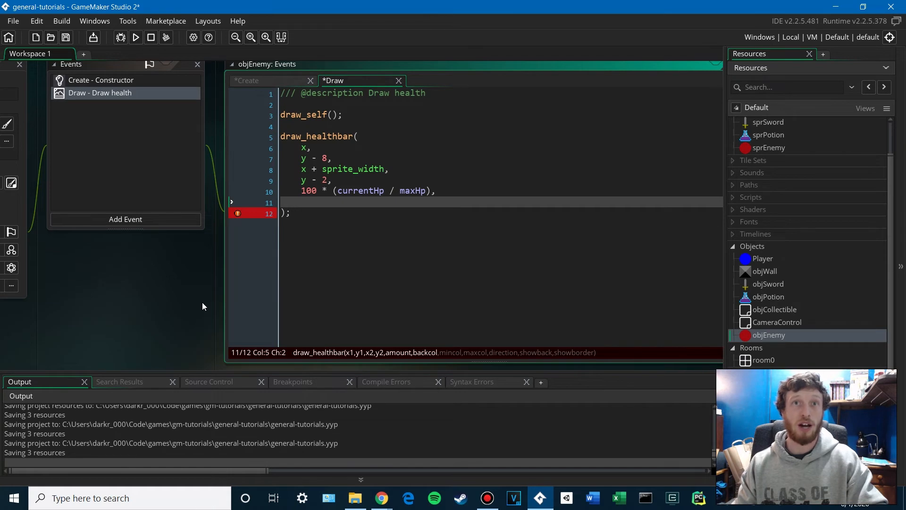
text(c_black,)
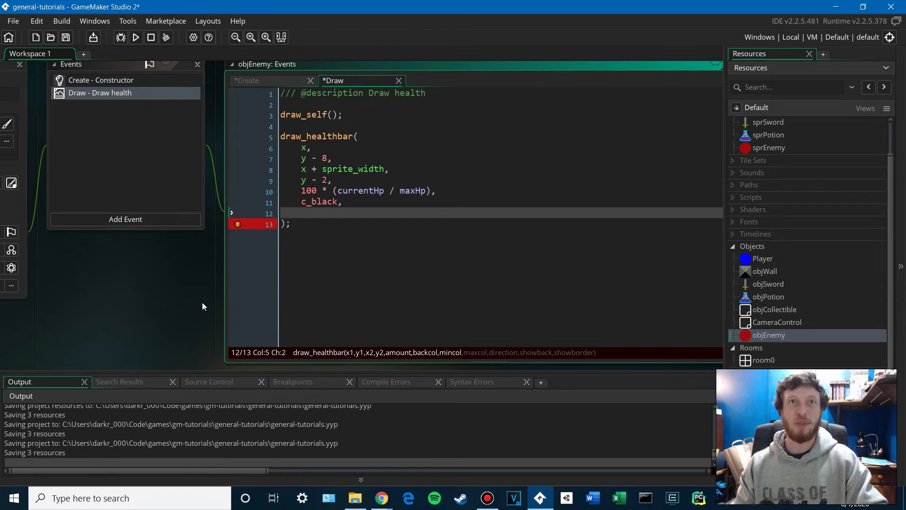
text(c_red,)
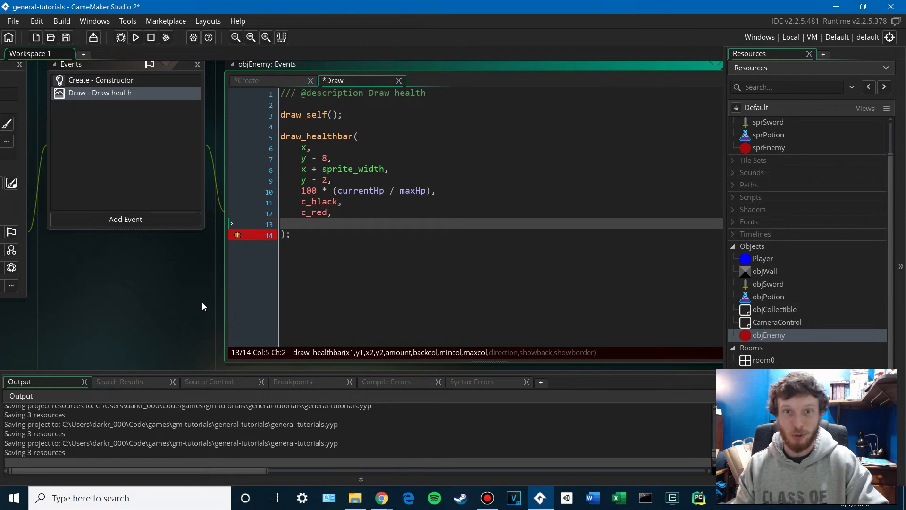
text(c_green,)
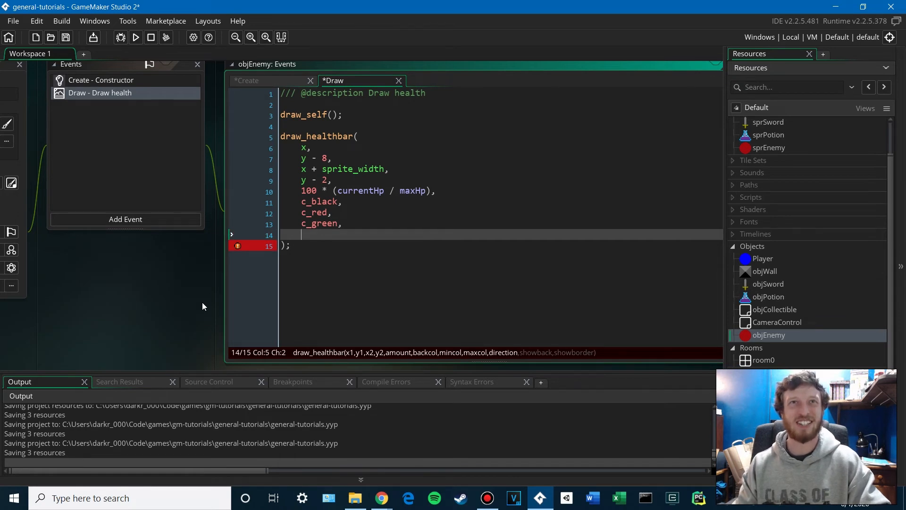
text(f)
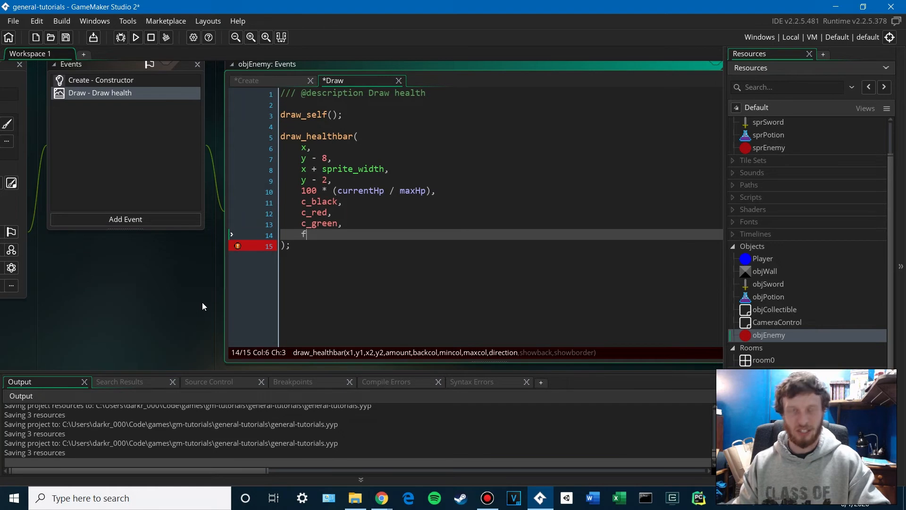
Look up the draw_healthbar manual page for its direction, showback and showborder arguments
key(Backspace)
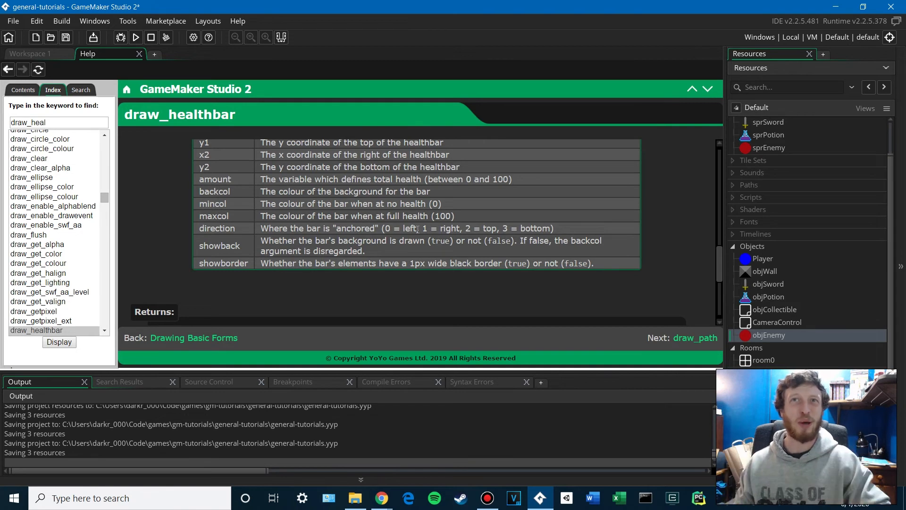
mouse_move(592, 160)
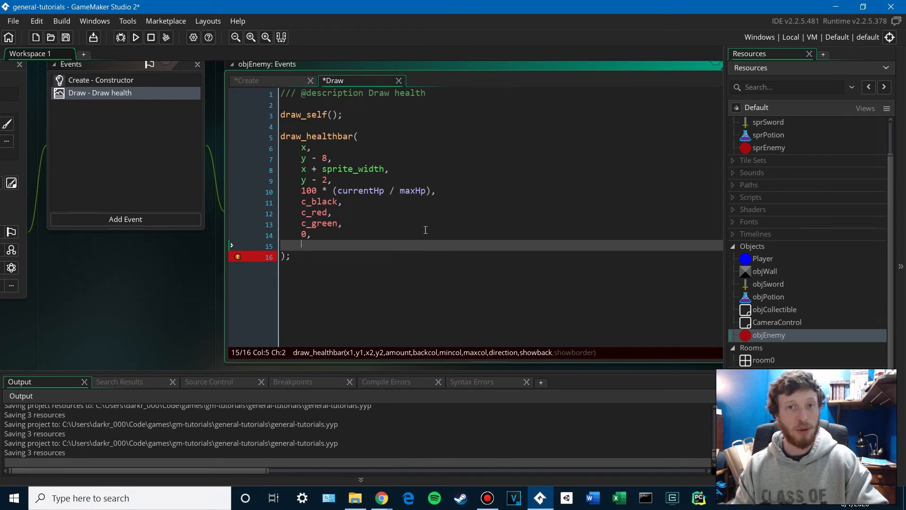
End draw_healthbar with direction 0, showback true, showborder false, then open Player
text(true,)
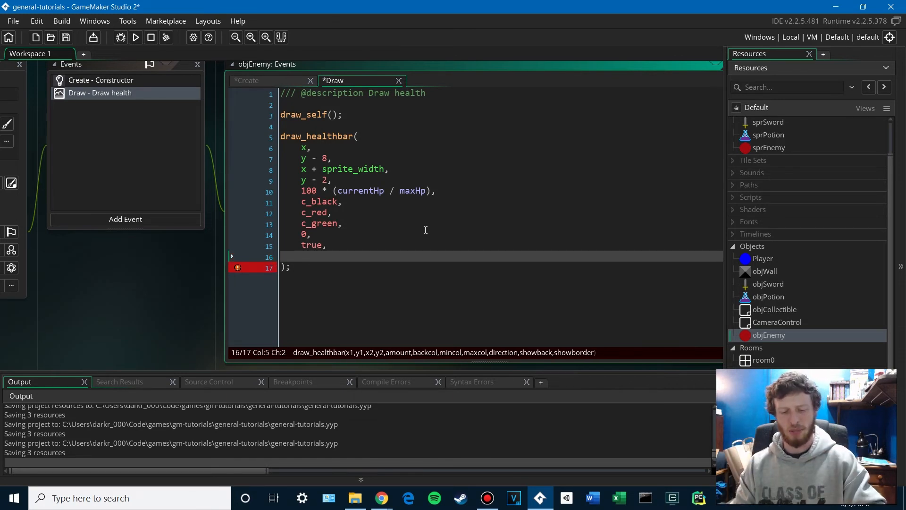
text(f)
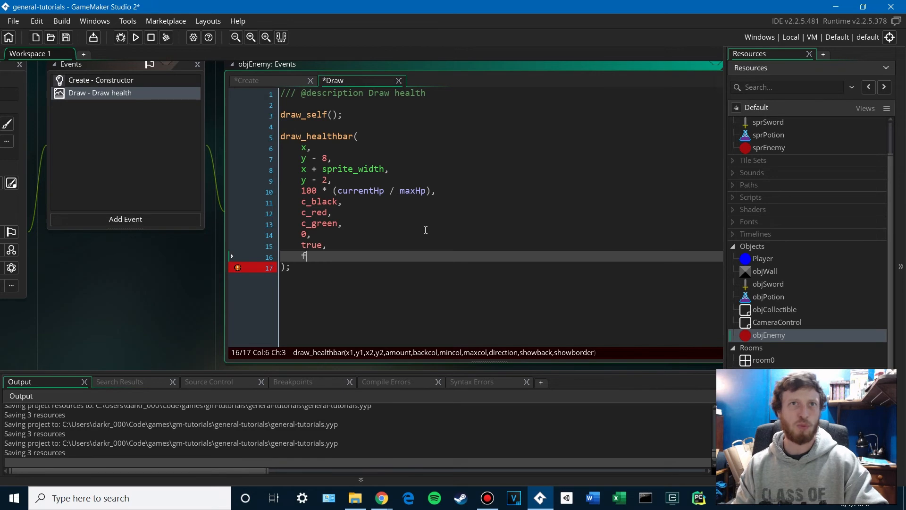
text(alse)
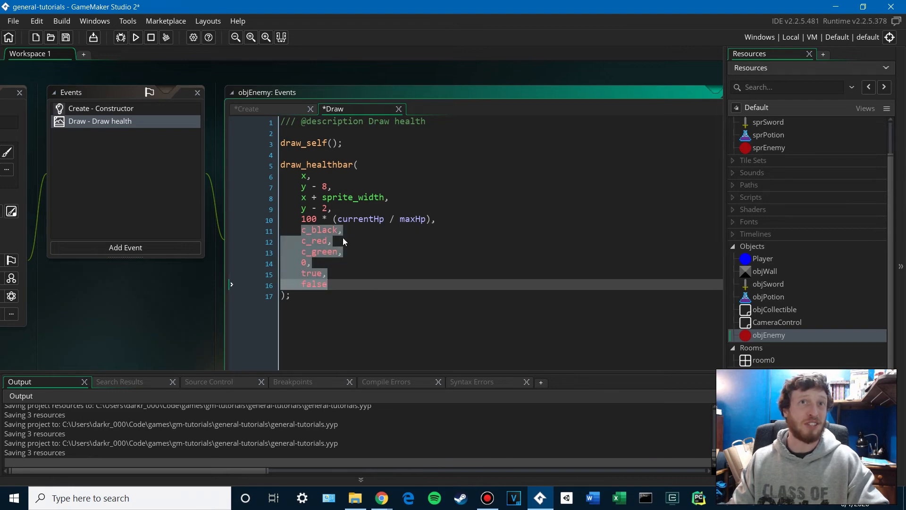
click(344, 209)
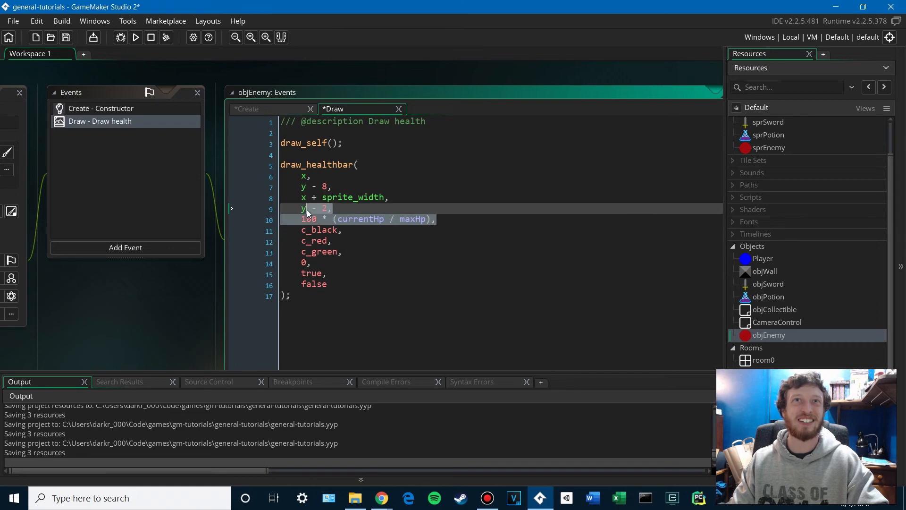
click(439, 219)
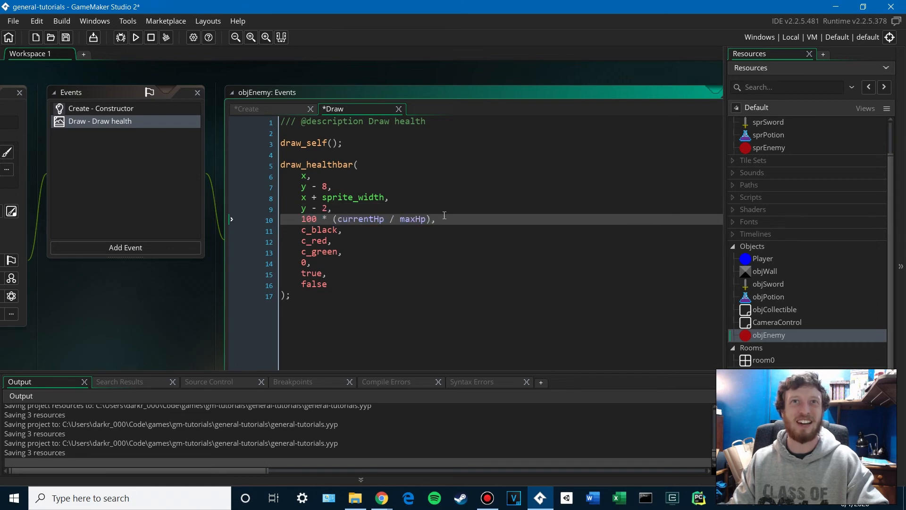
mouse_move(275, 79)
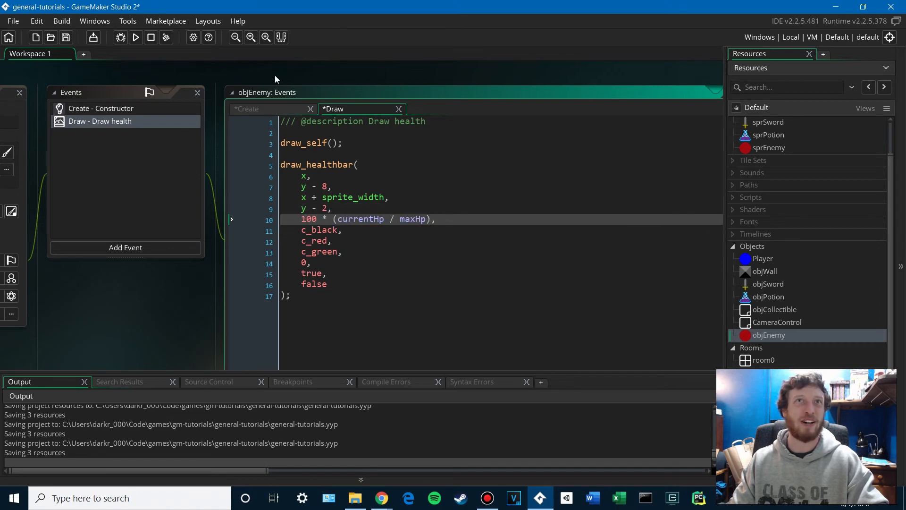
double_click(769, 335)
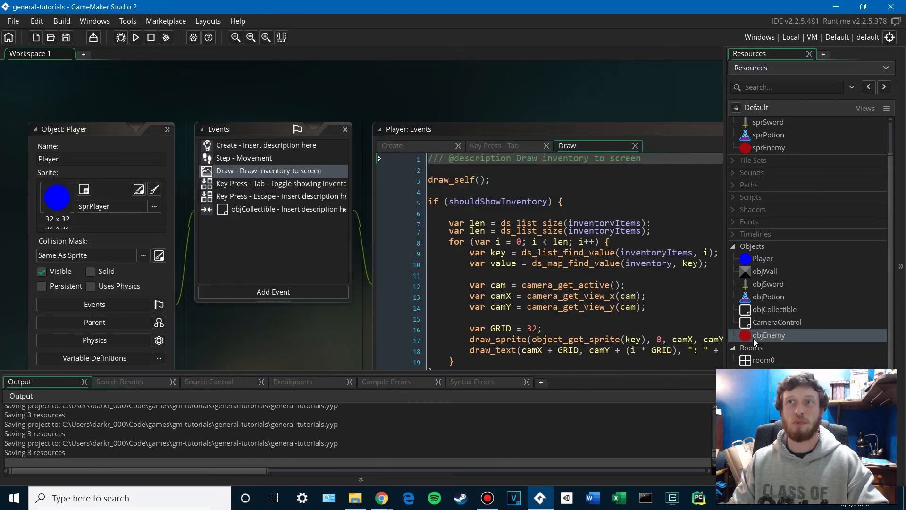
Reopen objEnemy to view its Create code setting maxHp 10 and currentHp
double_click(769, 334)
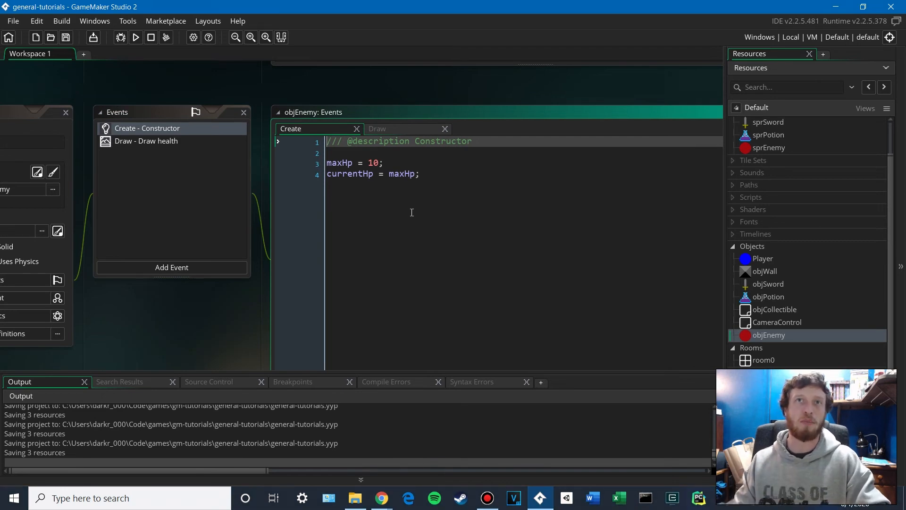
mouse_move(415, 216)
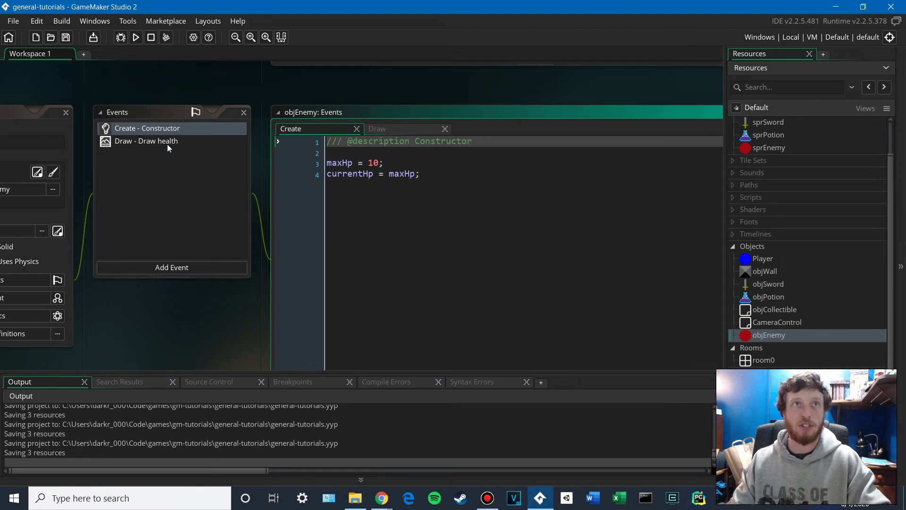
right_click(751, 245)
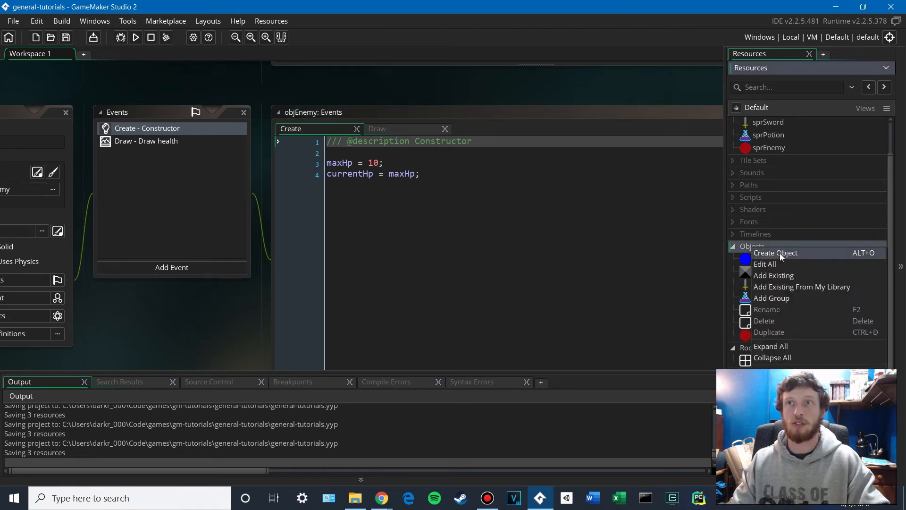
click(774, 252)
text(objHasHealth)
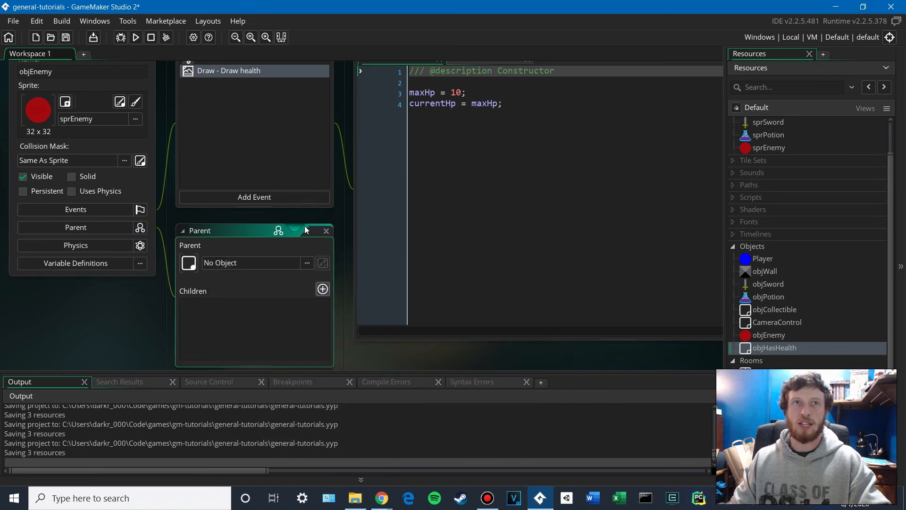
click(326, 231)
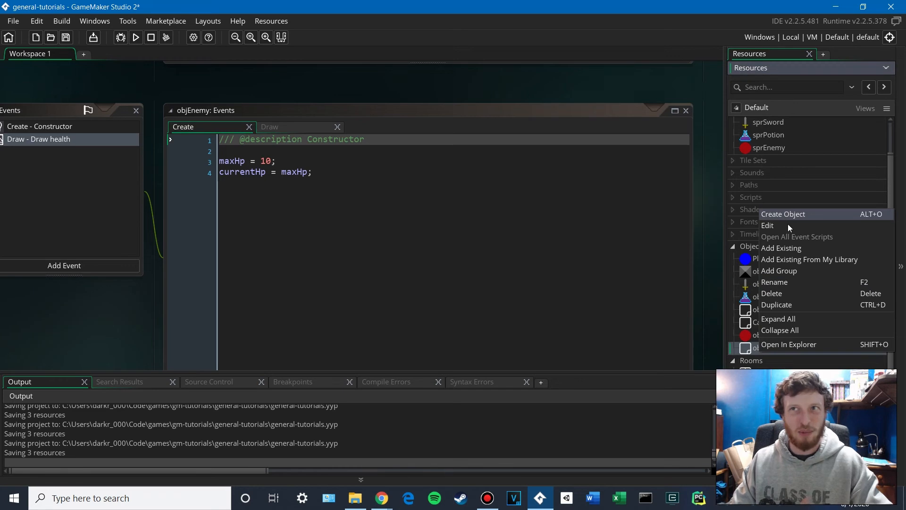
mouse_move(792, 293)
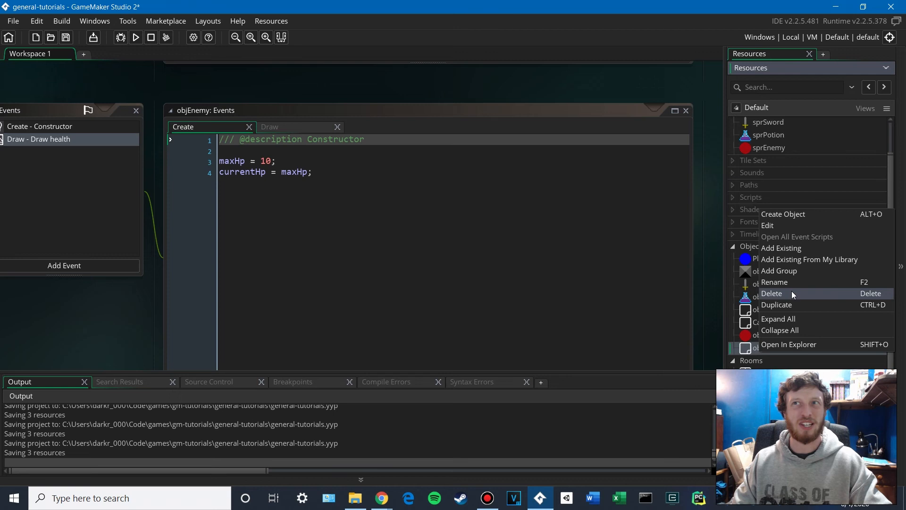
click(771, 293)
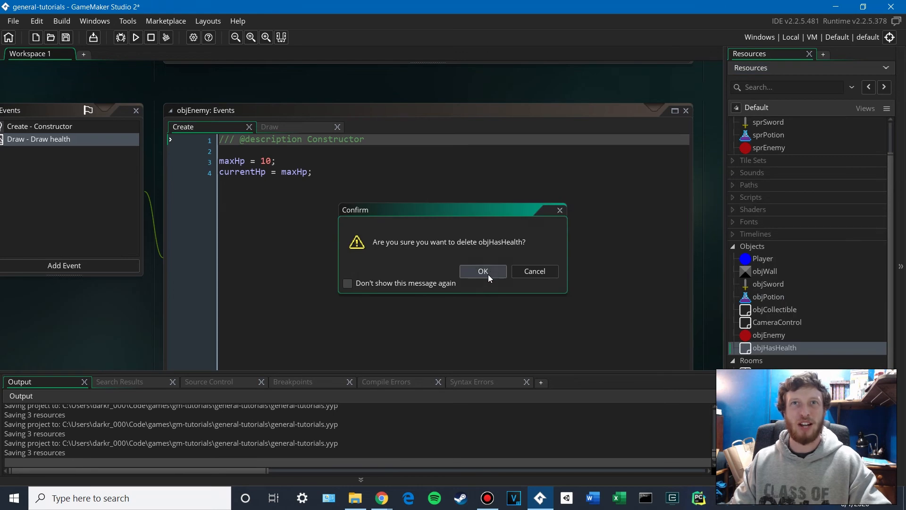
click(482, 271)
text(init_health)
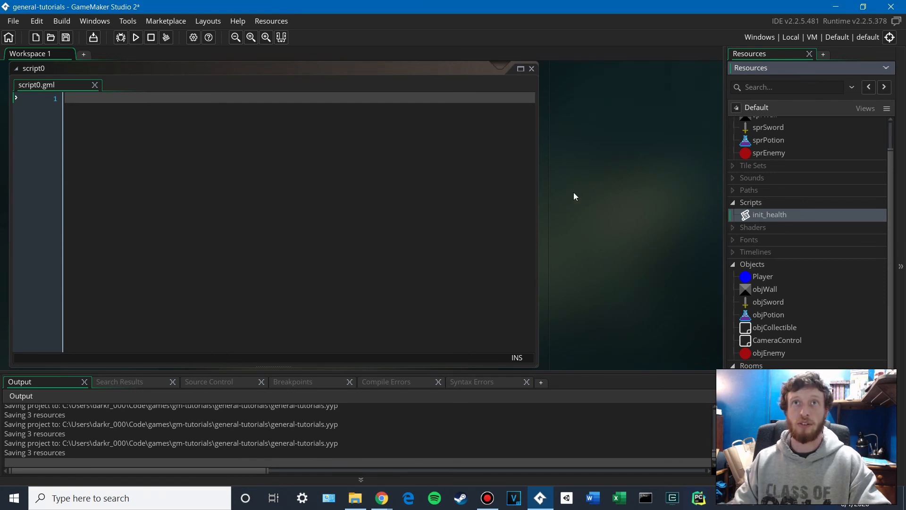
double_click(769, 352)
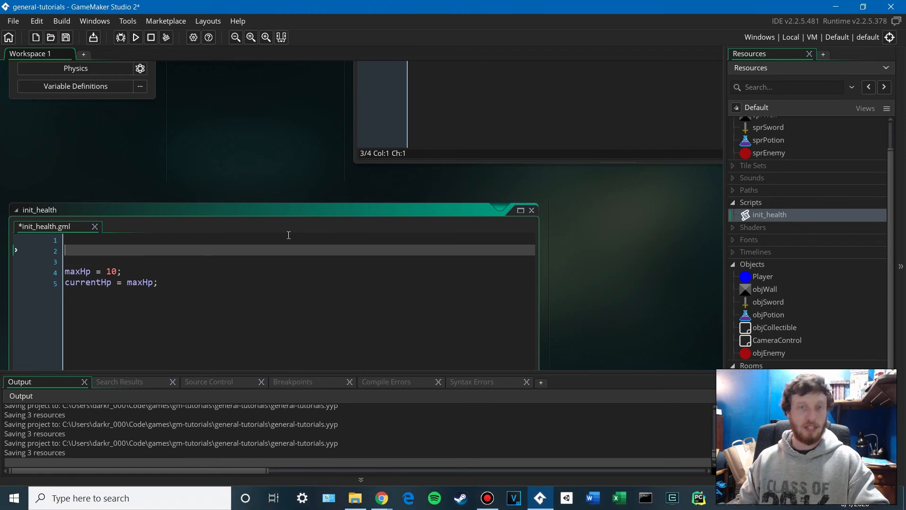
text(///)
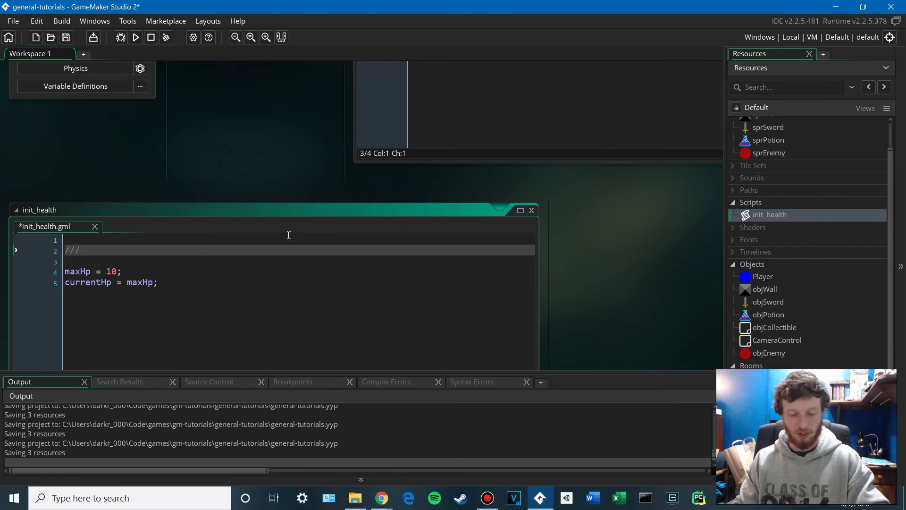
text(@param maxHp)
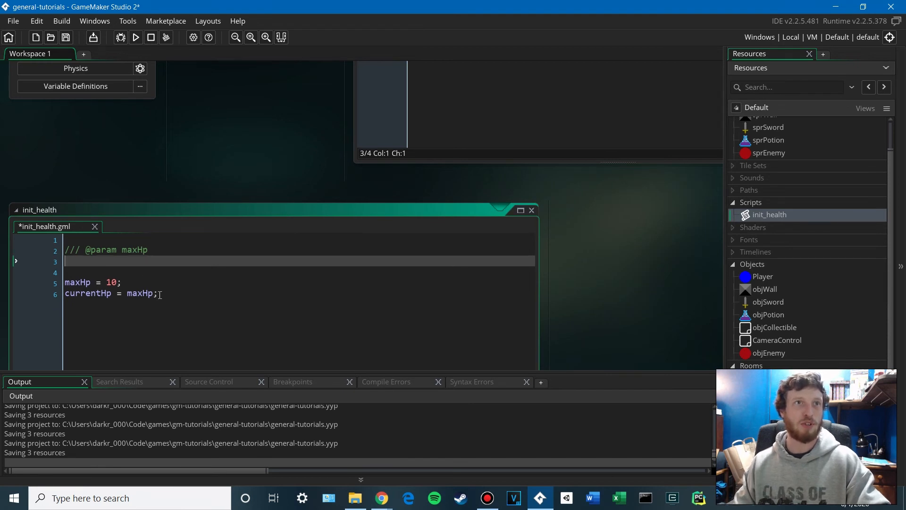
text(ar)
text(init)
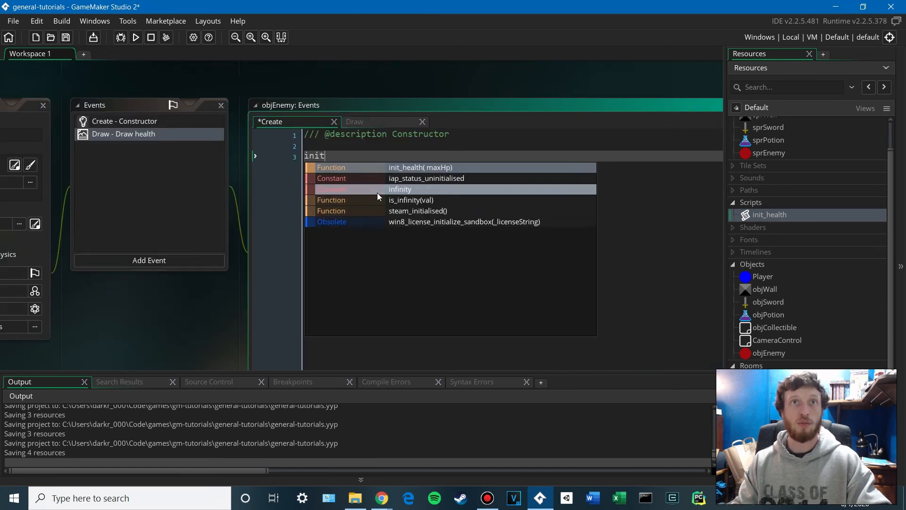
Call init_health(10) in objEnemy's Create event
click(420, 167)
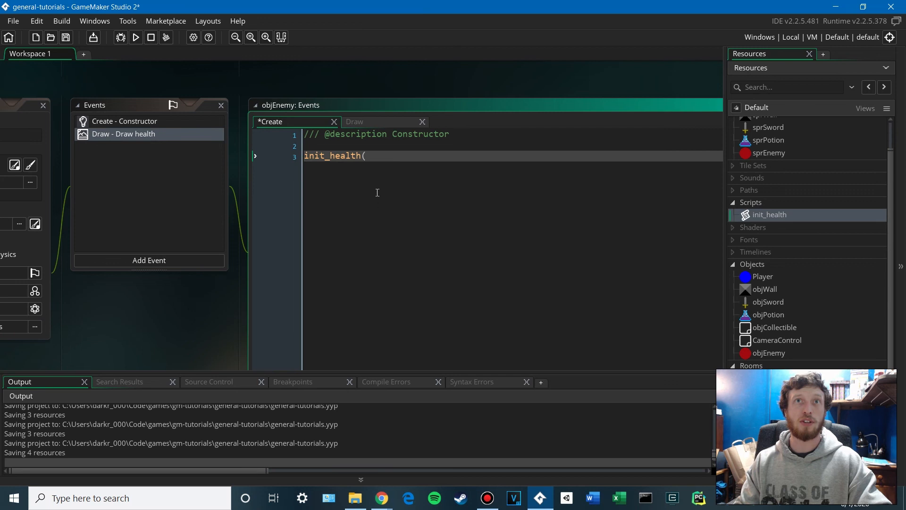
text(1));)
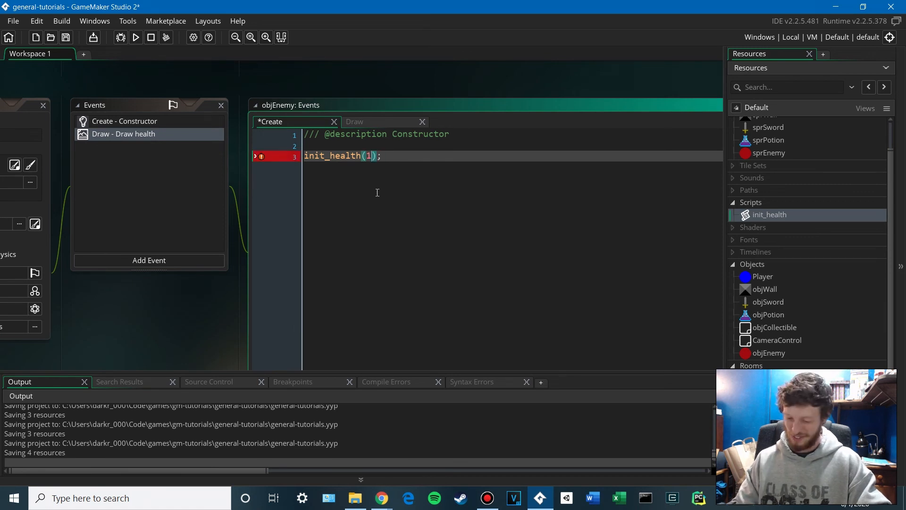
text(0)
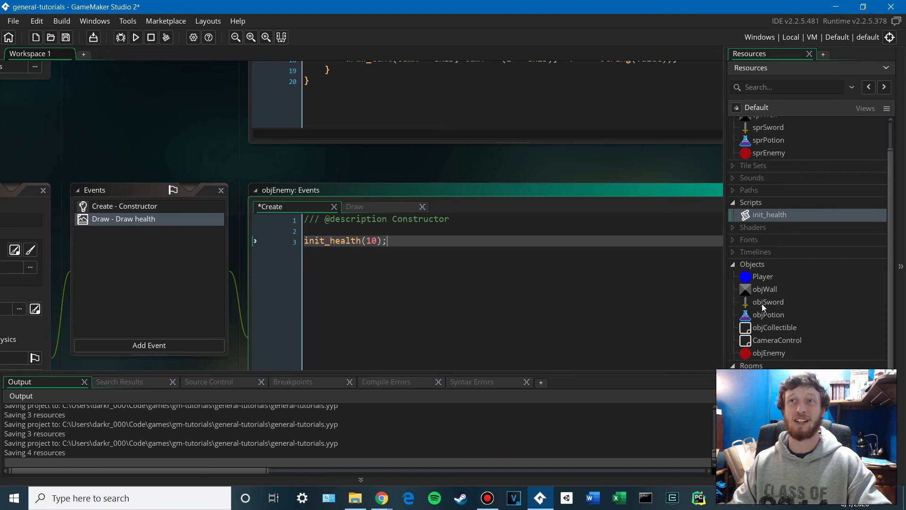
Add init_health(10); to Player's Create event, then reopen objEnemy
double_click(762, 276)
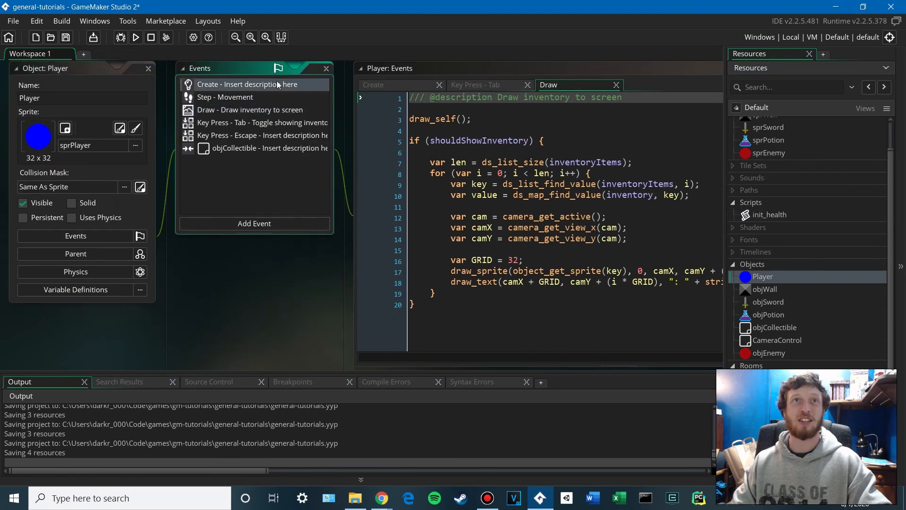
click(247, 84)
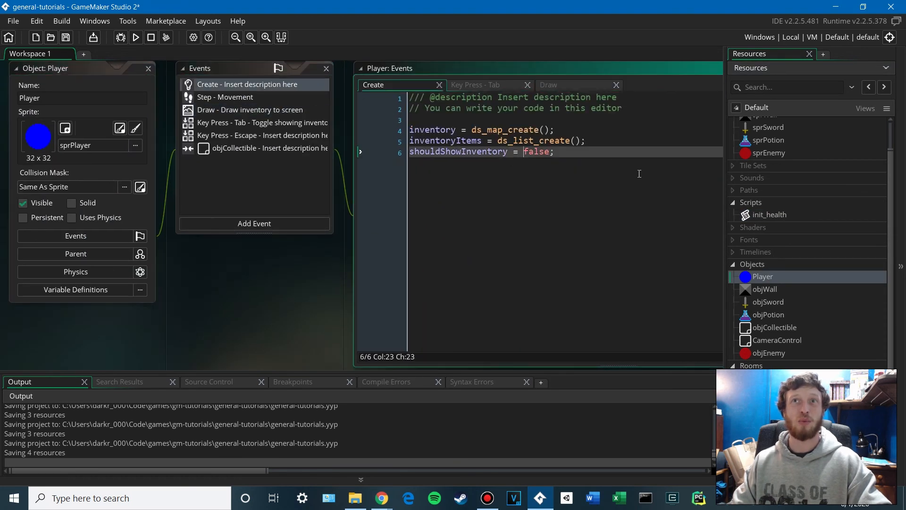
text(ini)
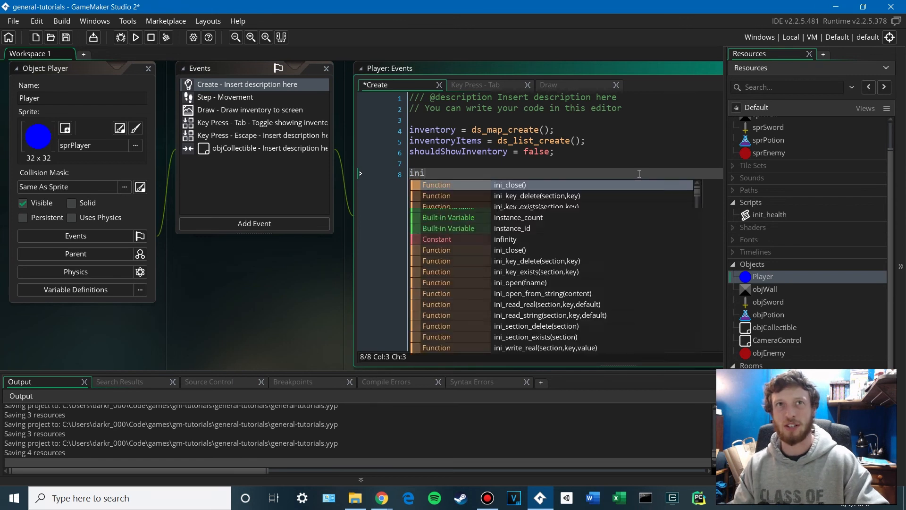
text(t_health)
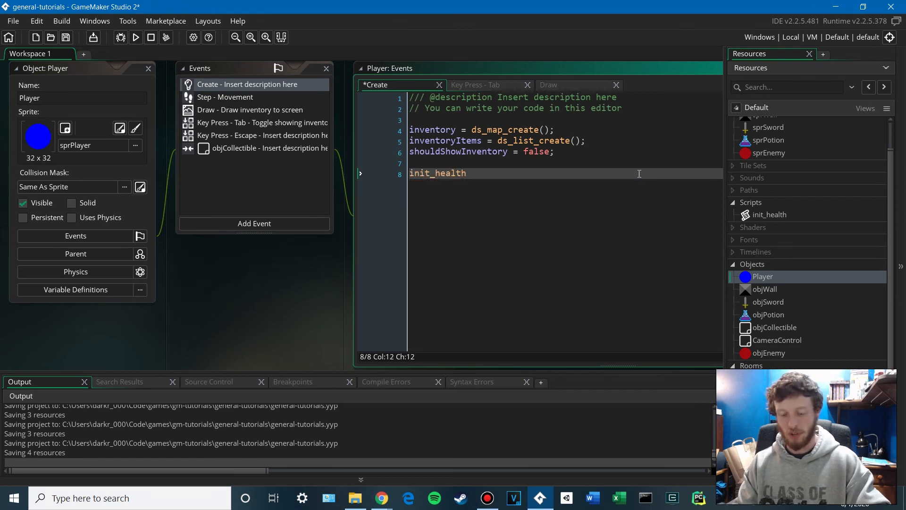
text((10);)
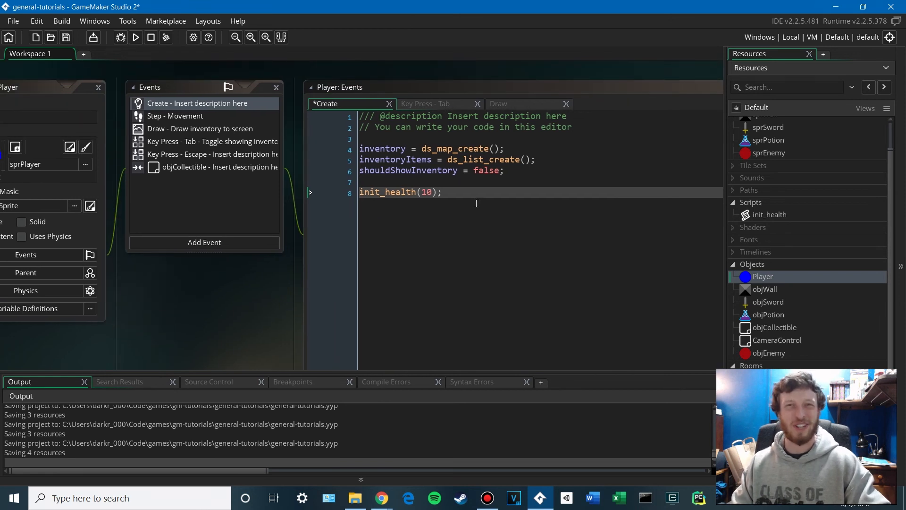
scroll(down, 3)
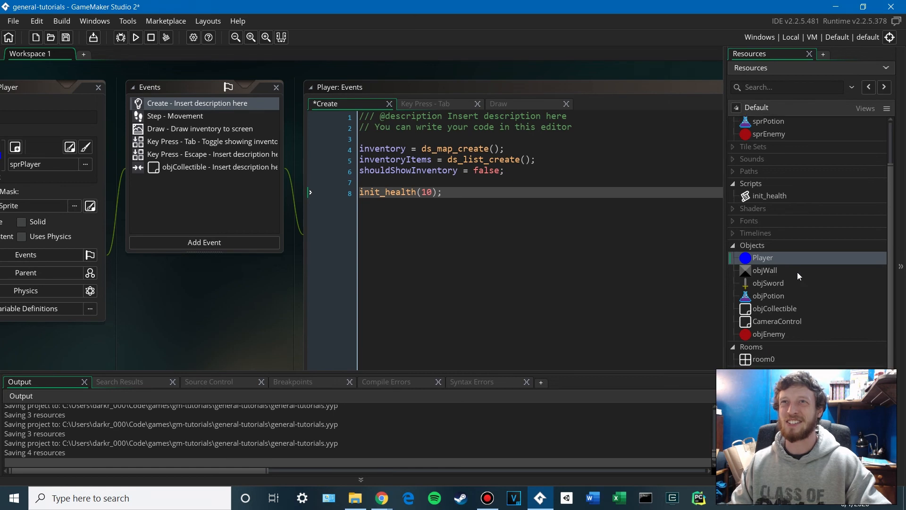
double_click(769, 333)
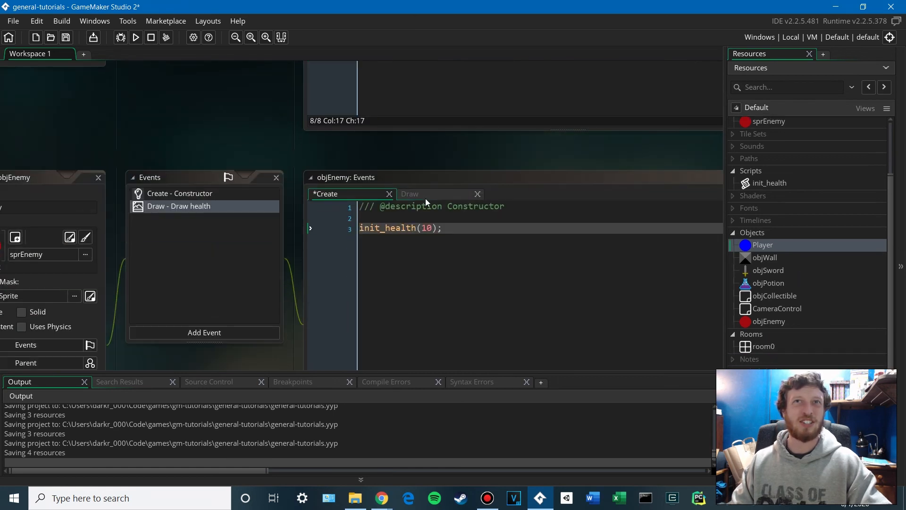
Cut the draw_healthbar code from objEnemy's Draw event and create a new draw_health script
click(409, 194)
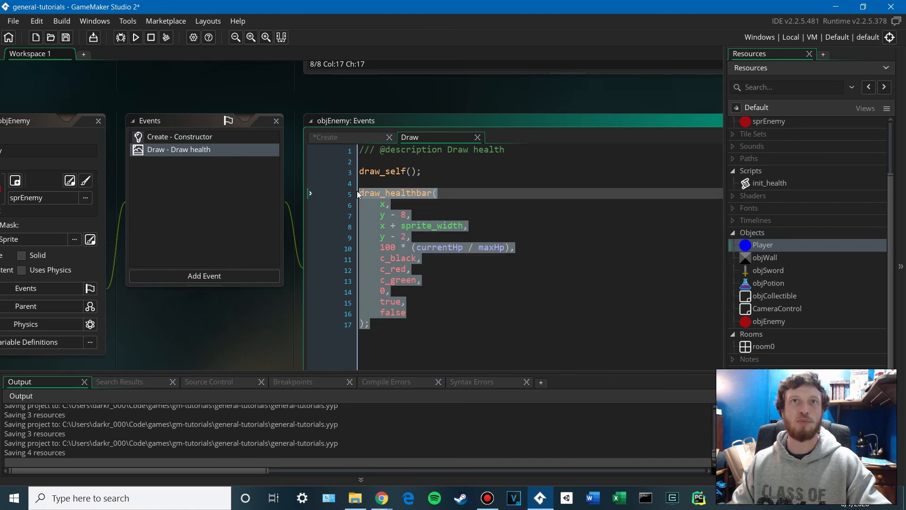
mouse_move(531, 294)
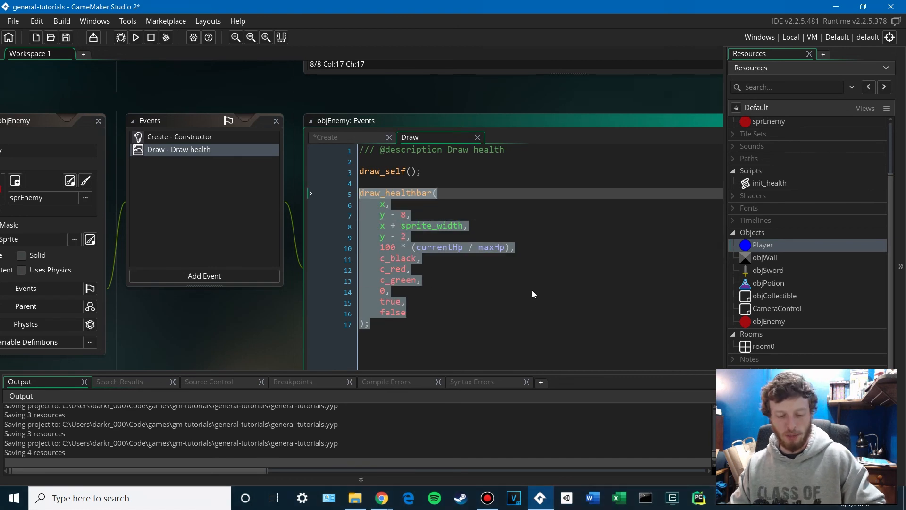
key(Delete)
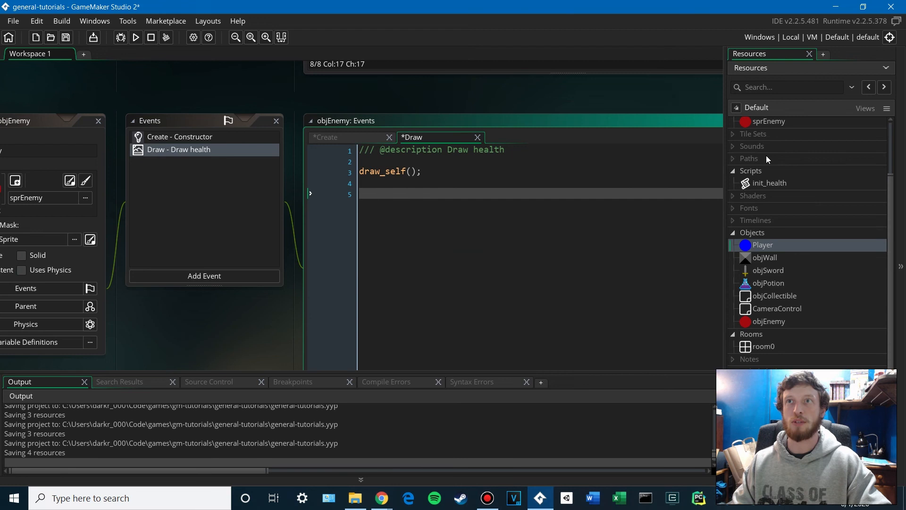
right_click(751, 170)
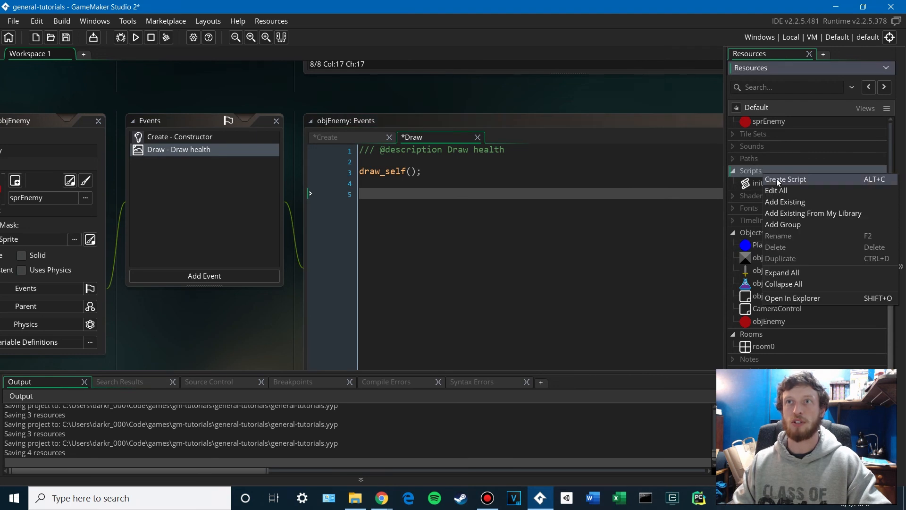
click(785, 179)
text(draw_health)
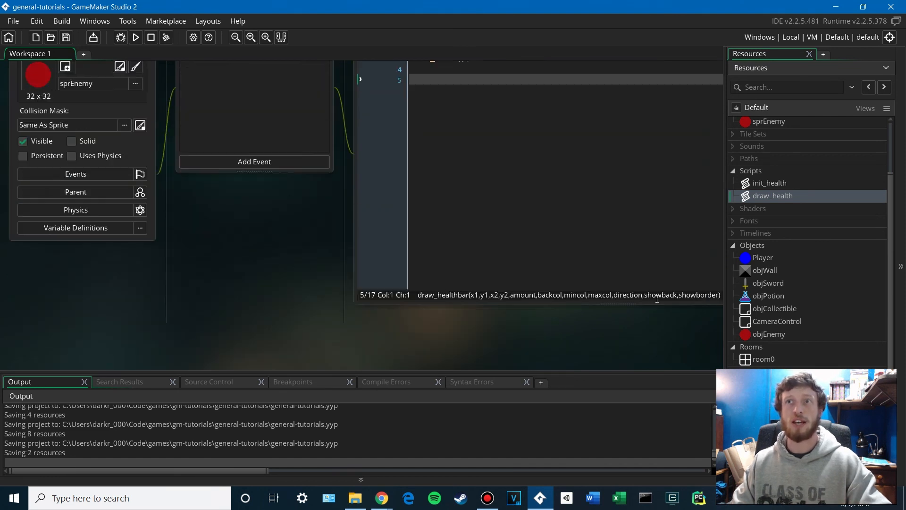
Add a draw_health(); call to the objEnemy Draw event code
double_click(769, 182)
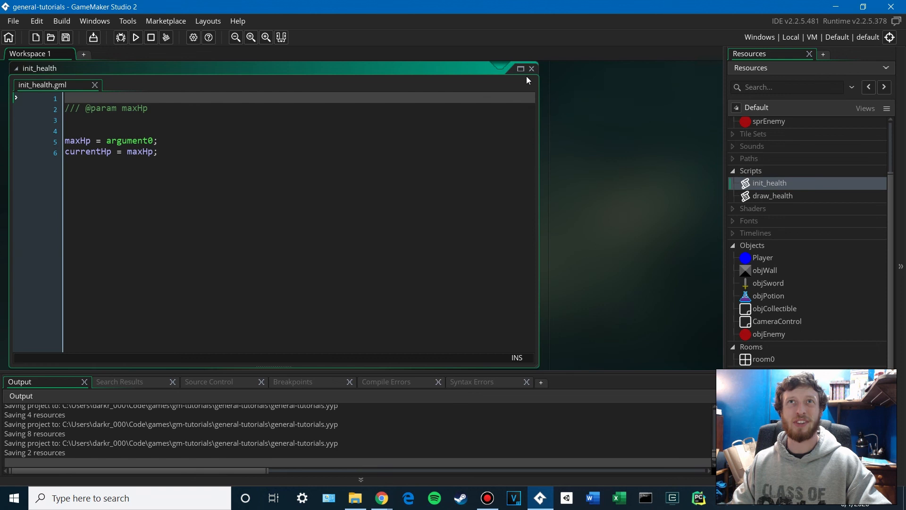
double_click(768, 333)
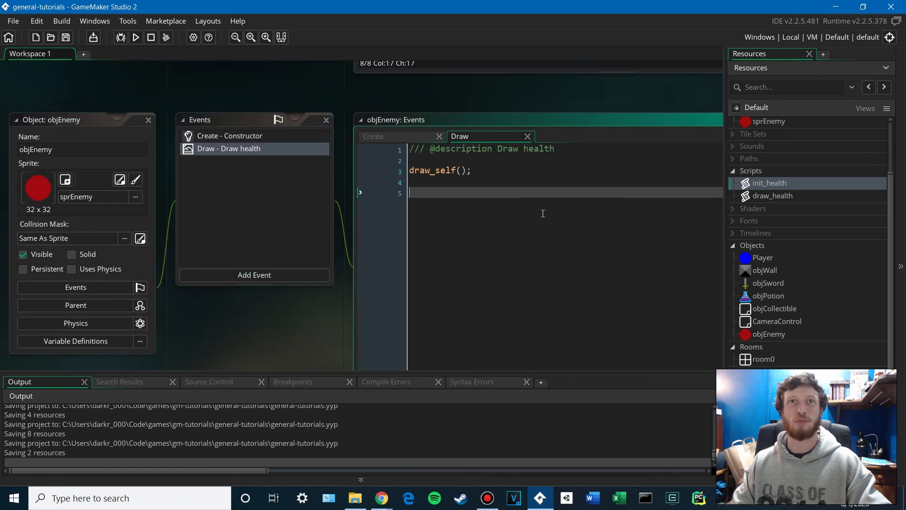
text(draw_hea)
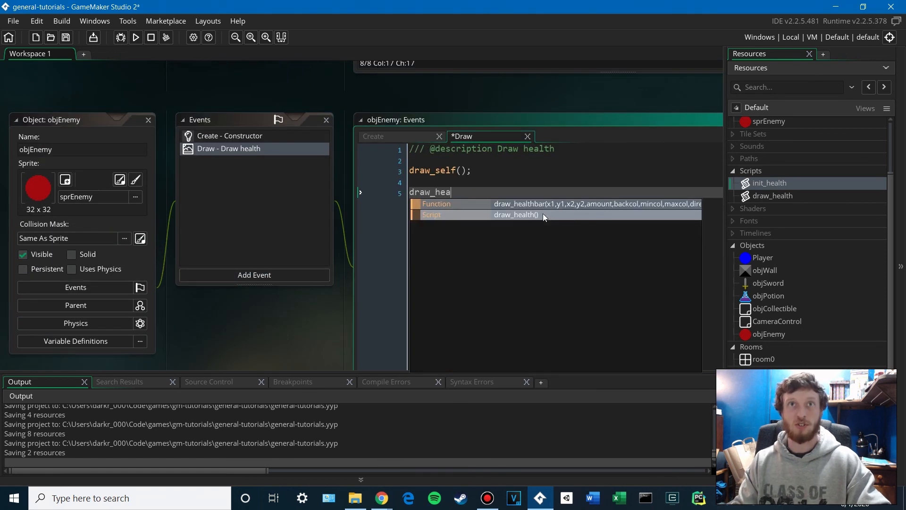
click(538, 203)
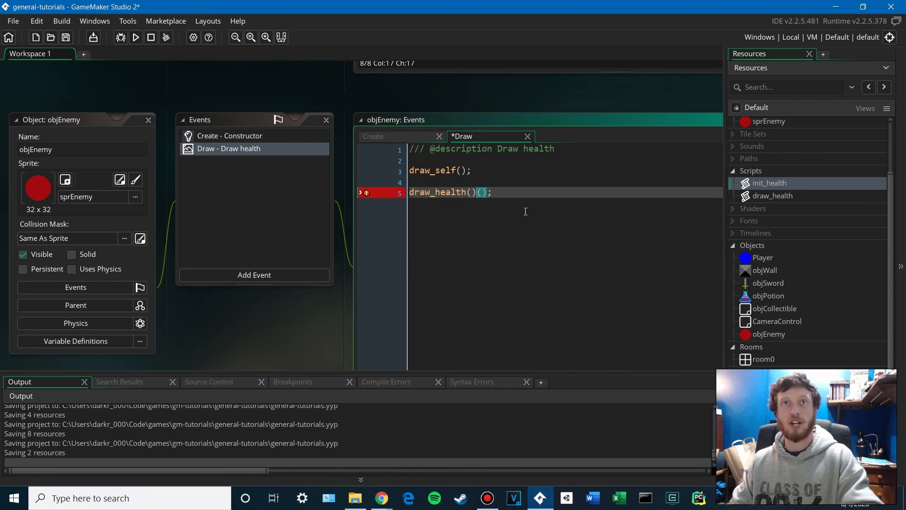
key(Backspace)
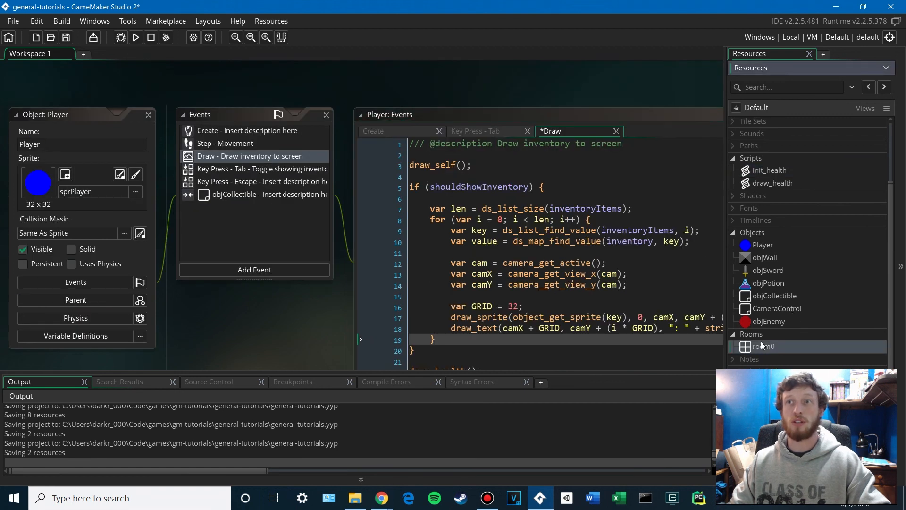
Place a second objEnemy instance in room0 and run the game
double_click(764, 345)
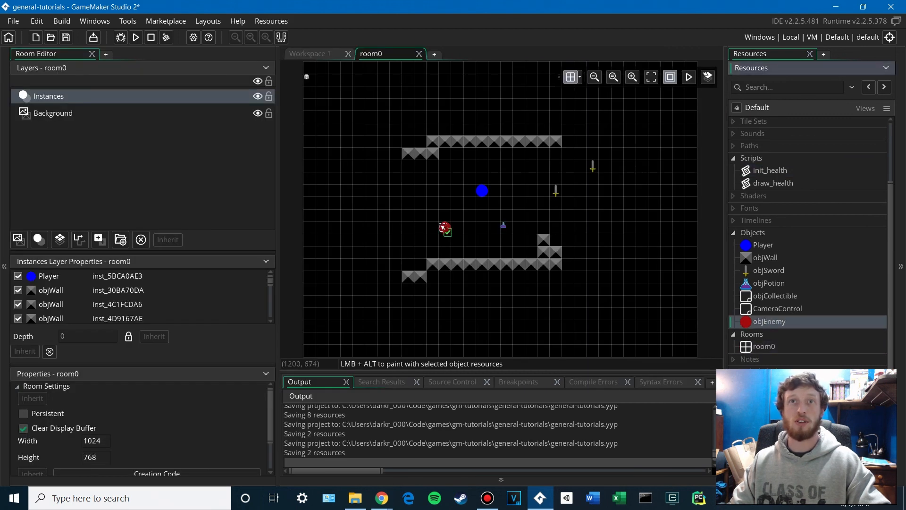
click(443, 226)
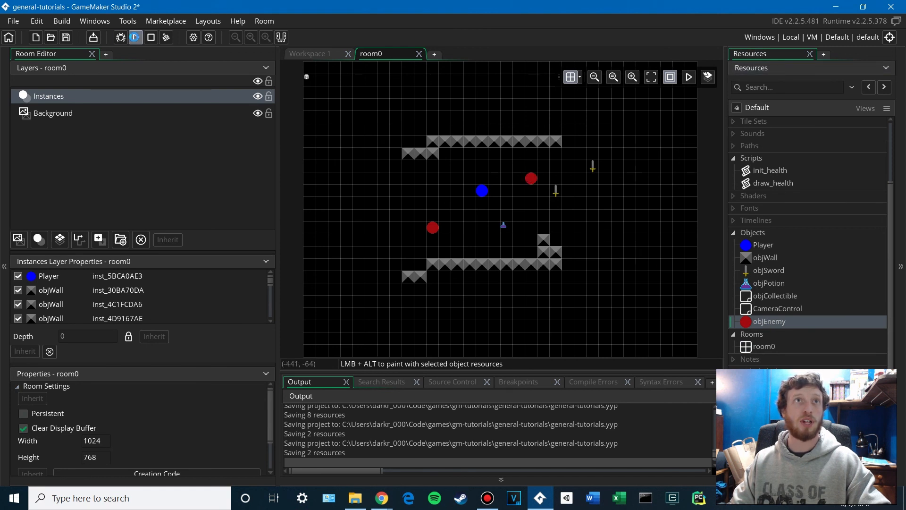
click(135, 36)
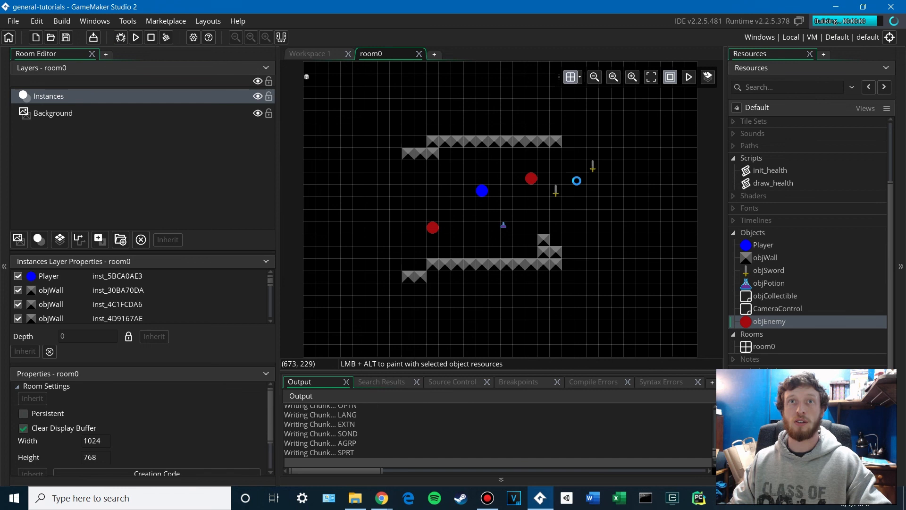
click(136, 37)
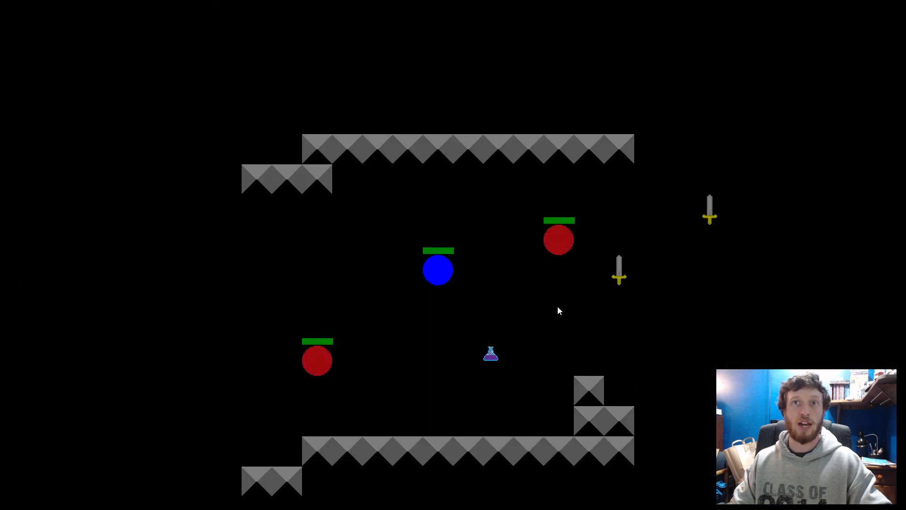
mouse_move(712, 361)
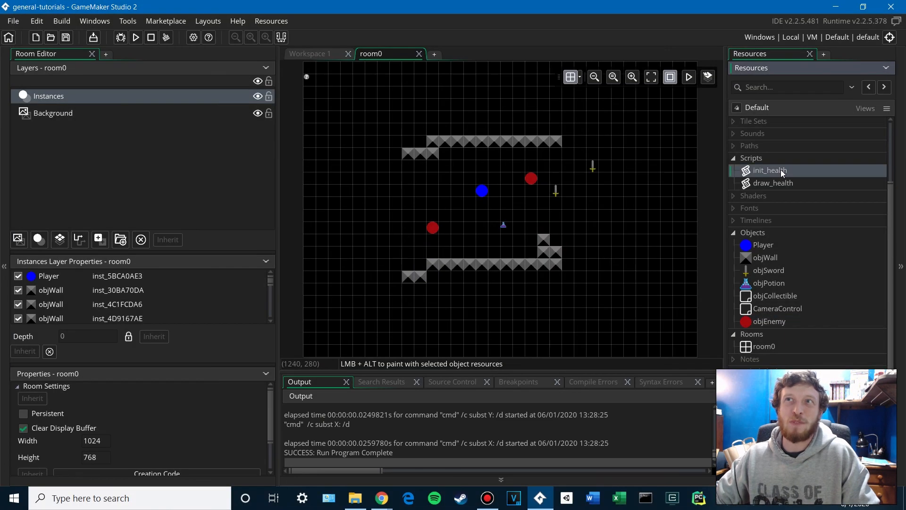
Open the init_health script from the Scripts group
double_click(769, 169)
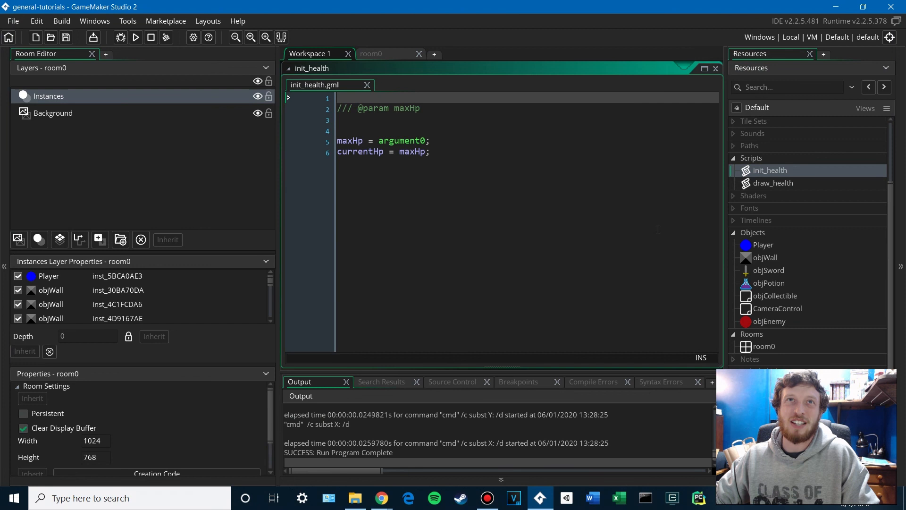